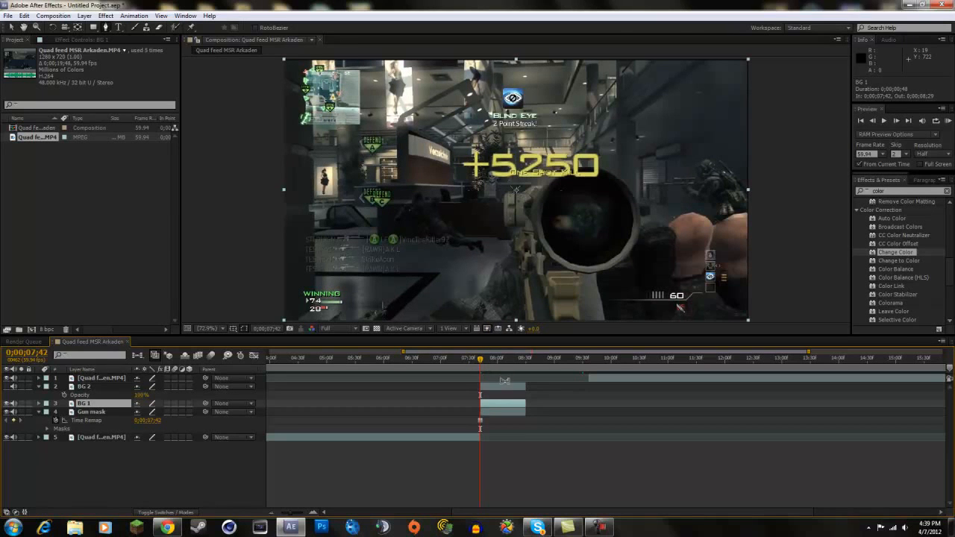
mouse_move(479, 358)
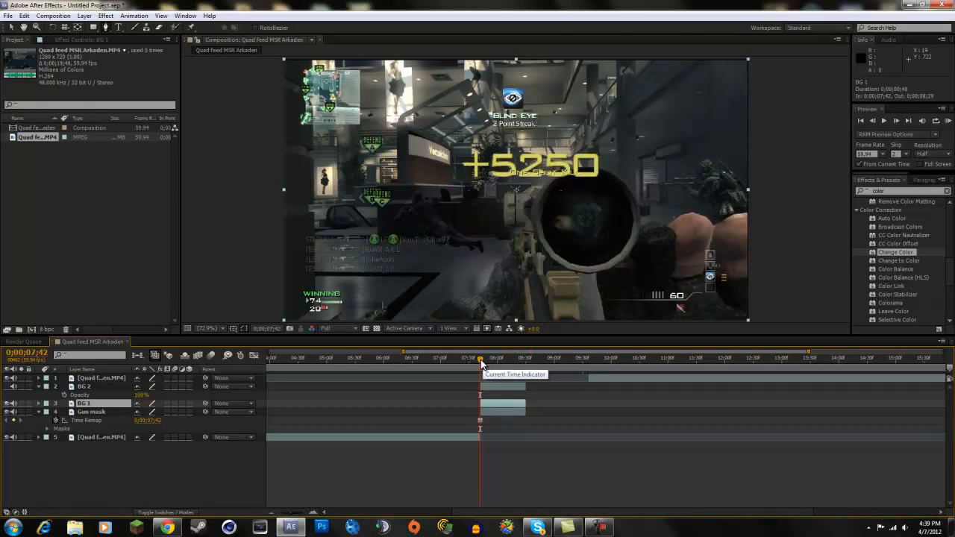
Scrub the playhead to about 8;33 to inspect frames past the BG clips' end.
left_click(482, 358)
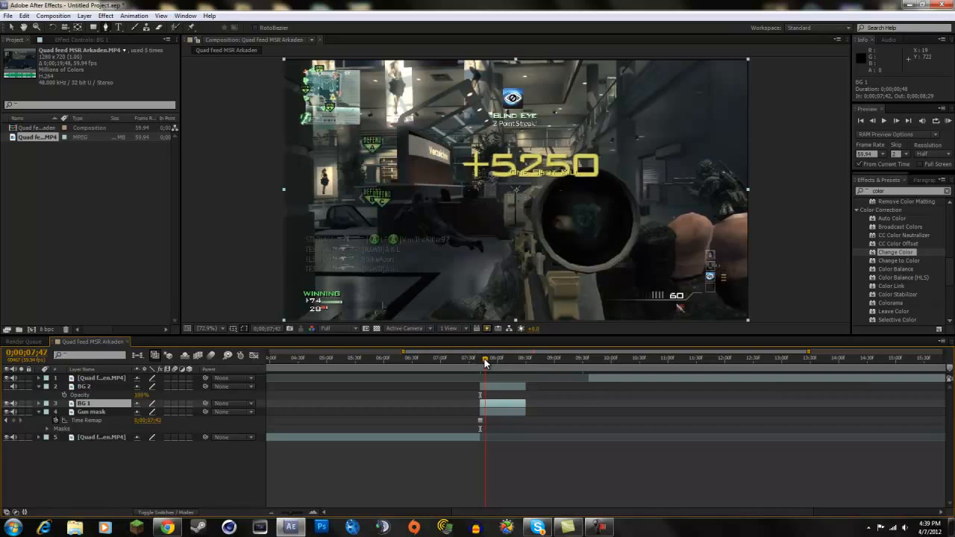
left_click(524, 358)
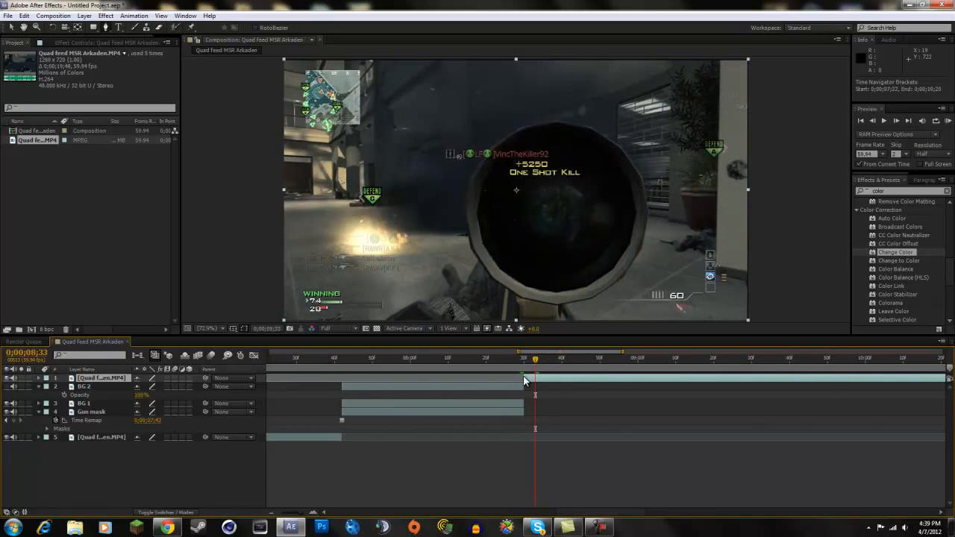
Find Motion Tile in Effects & Presets and drop it onto the BG 1 layer.
left_click(383, 359)
type("Motion tile")
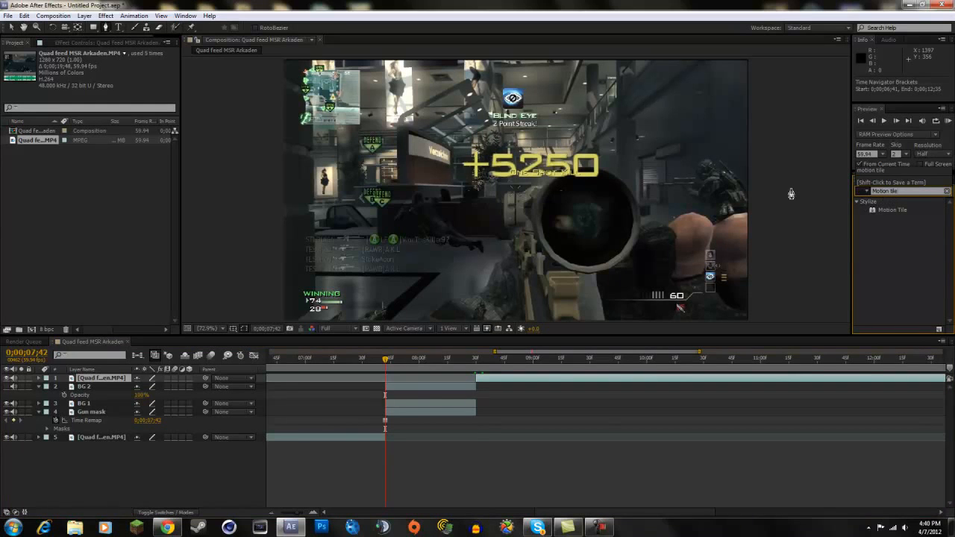
left_click(91, 412)
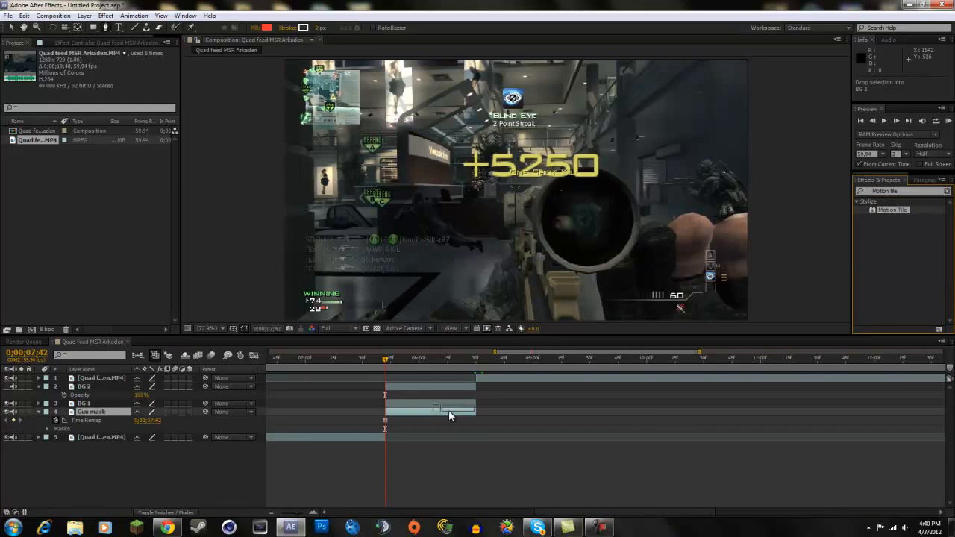
left_click(90, 402)
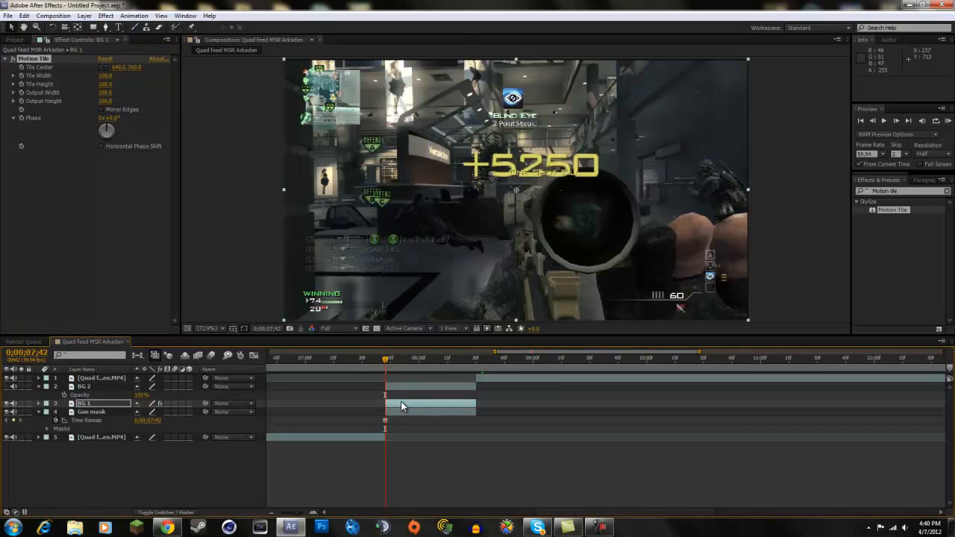
mouse_move(202, 241)
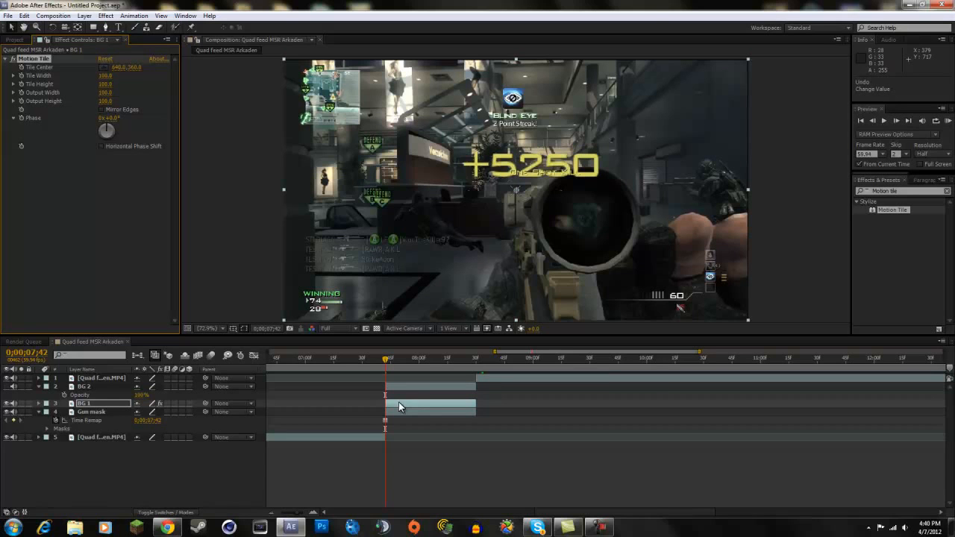
mouse_move(23, 67)
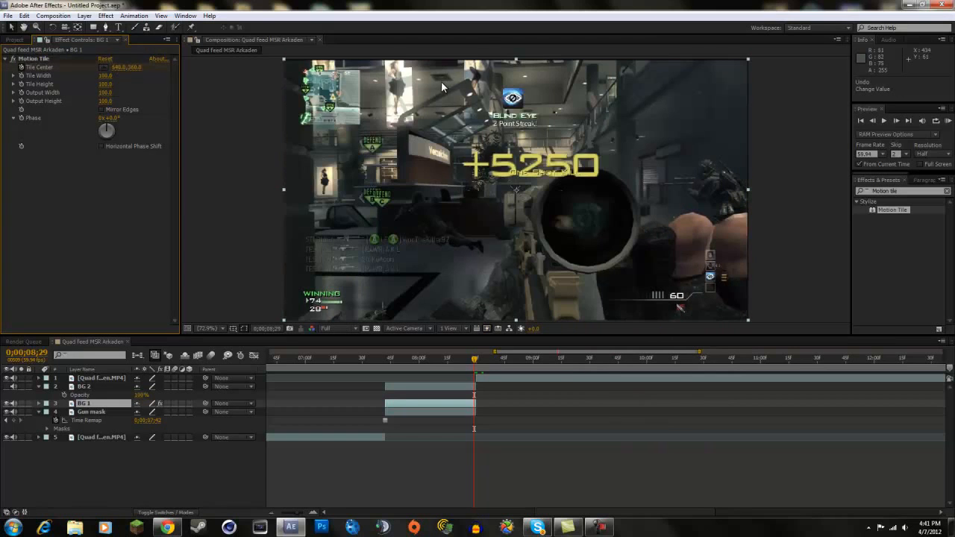
Launch Calculator from the Start menu and compute 640 × 5 = 3200.
left_click(9, 527)
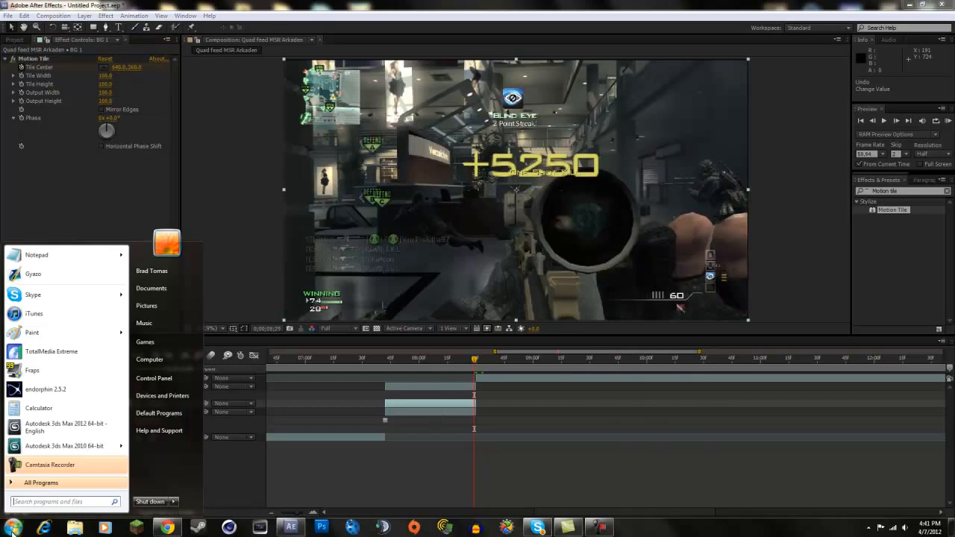
left_click(38, 408)
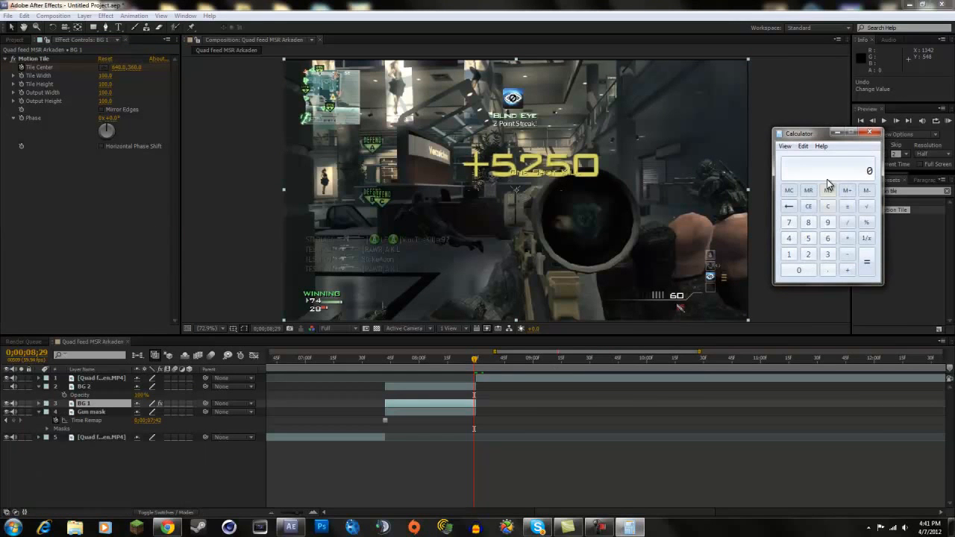
left_click(827, 221)
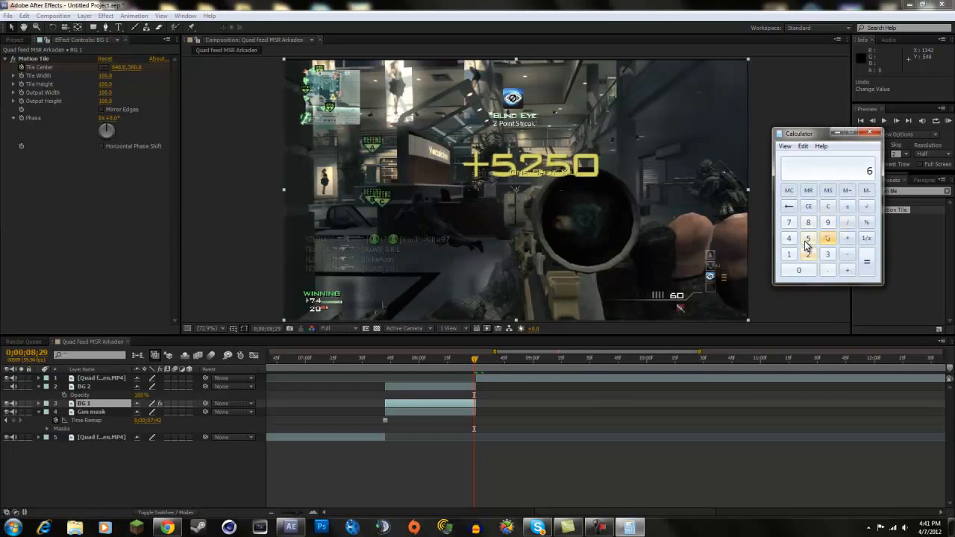
left_click(827, 238)
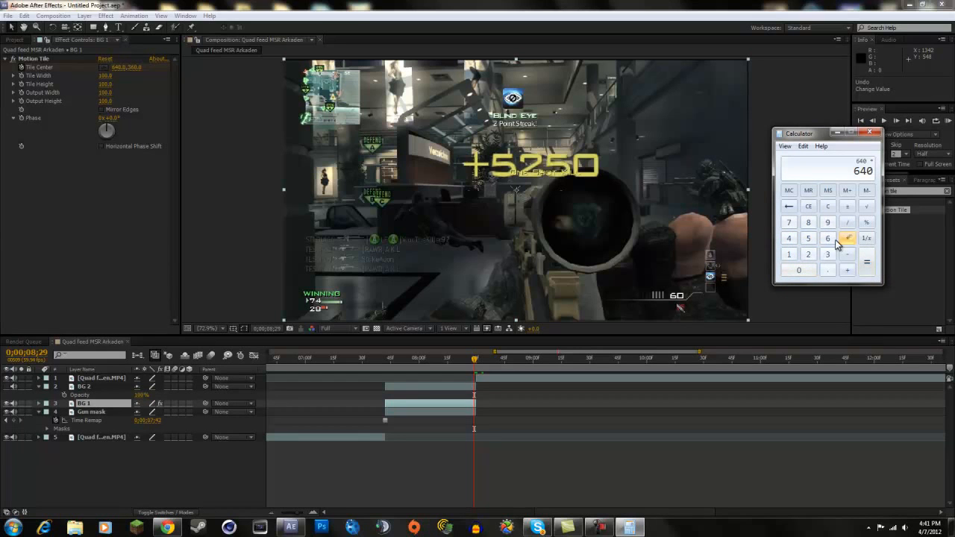
left_click(865, 260)
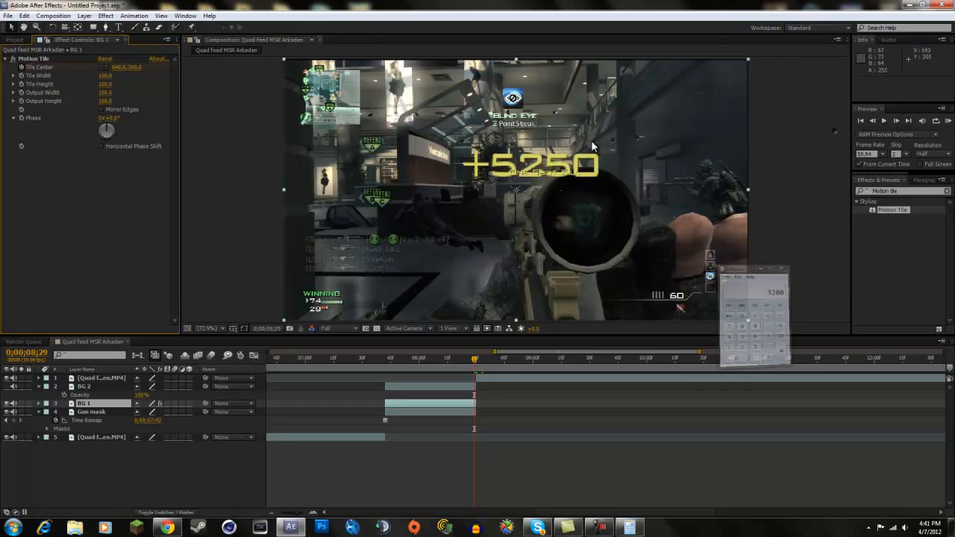
Set BG 1's Tile Center to 3200, 360, preview the slide, and move Gun mask above BG 2.
left_click(120, 67)
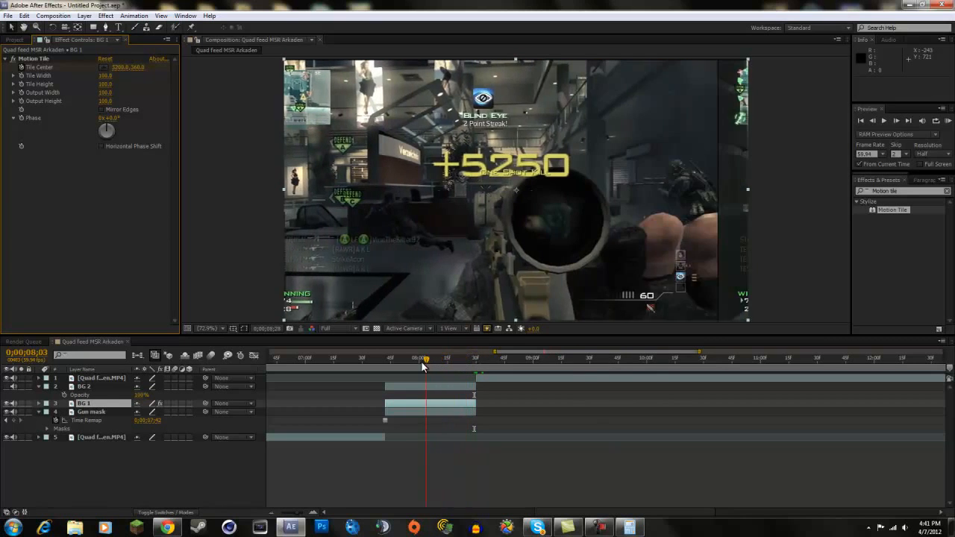
left_click_drag(425, 360, 388, 360)
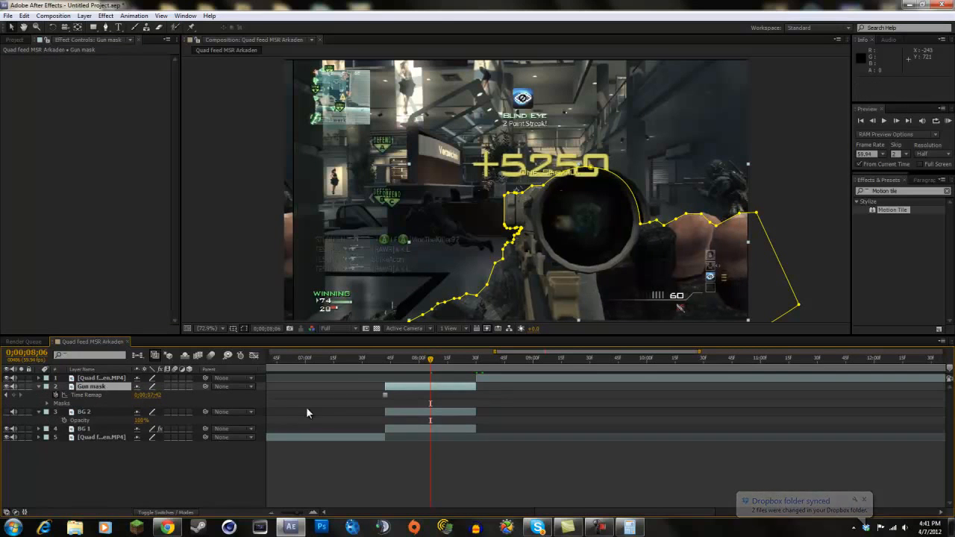
left_click(403, 360)
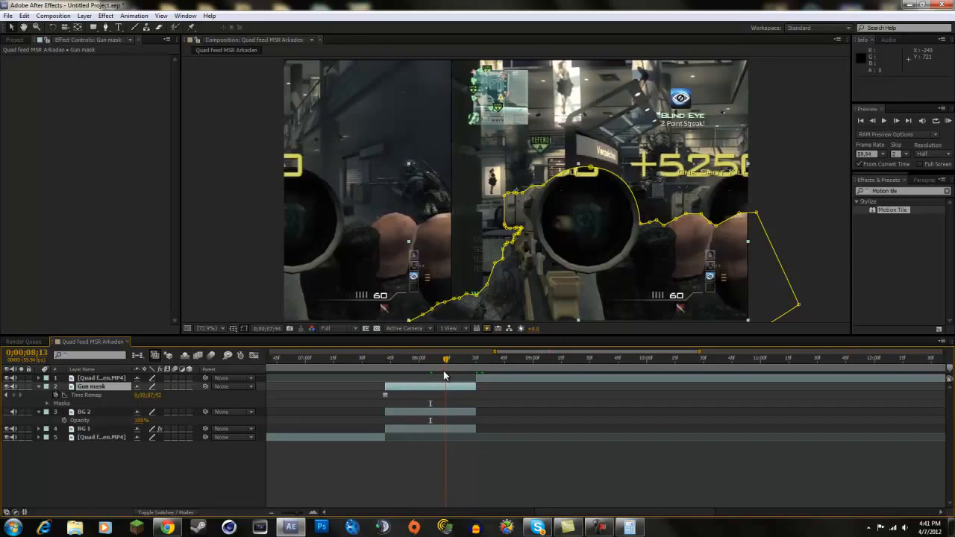
Restore Calculator from the taskbar and start another operation on the 3200 result.
left_click(428, 358)
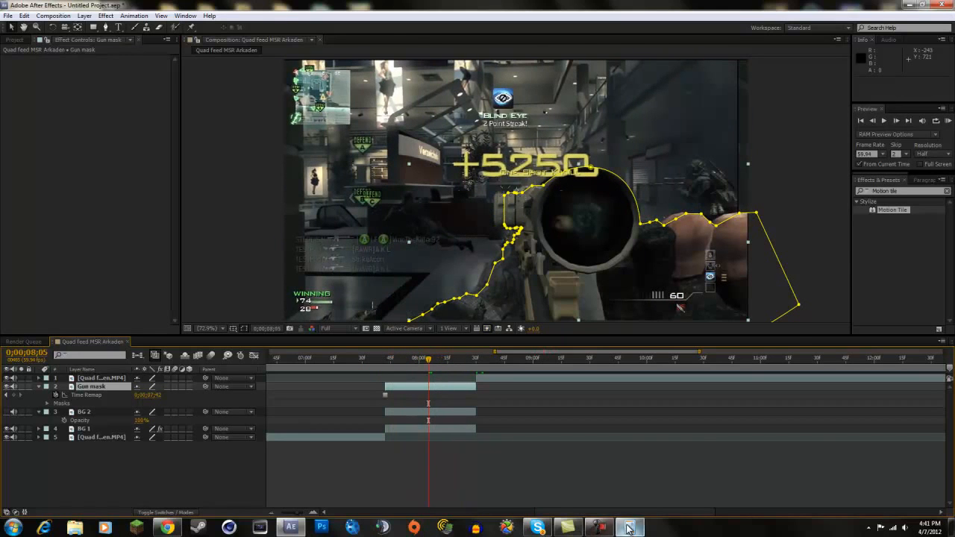
left_click(629, 527)
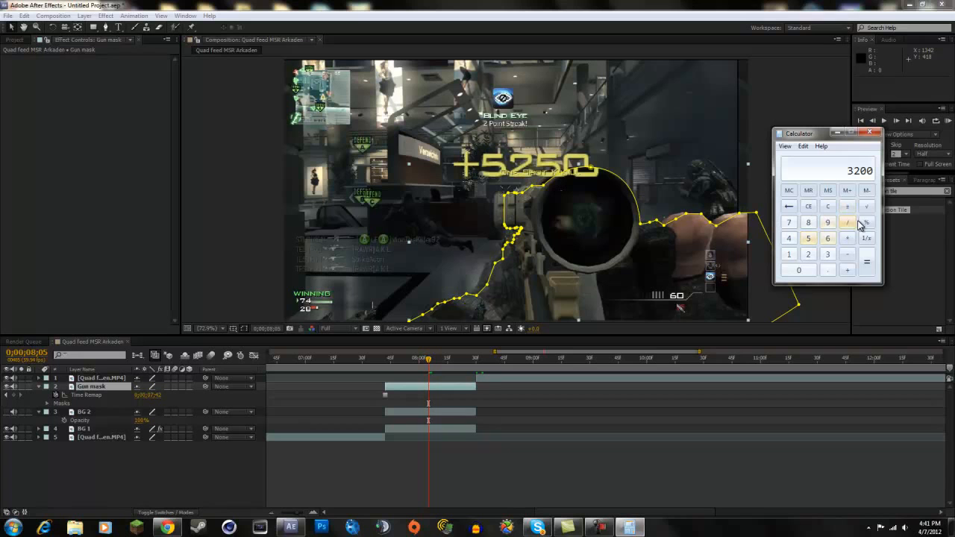
left_click(828, 238)
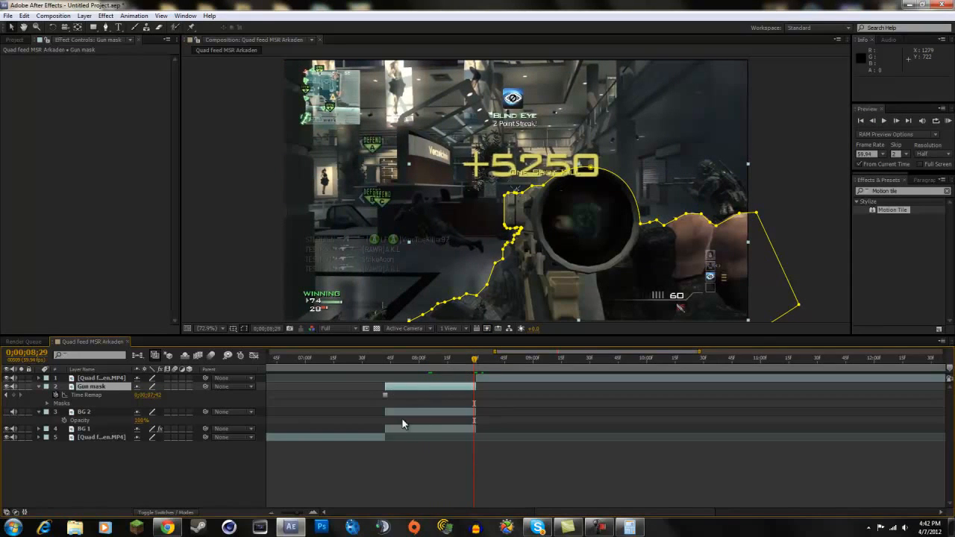
Keyframe BG 1's Tile Center from 640, 360 at 7;42 to 4480, 360 at 8;29.
left_click(83, 428)
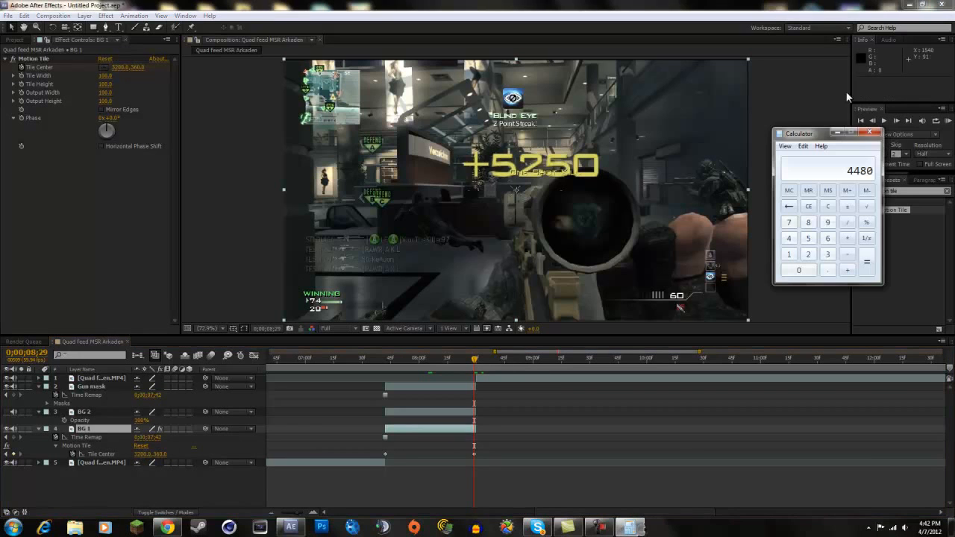
left_click(869, 132)
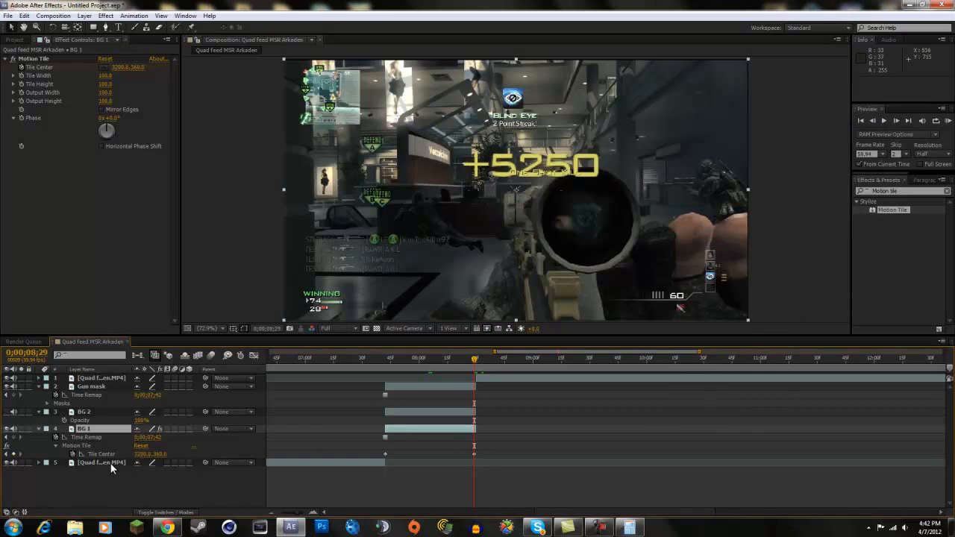
double_click(150, 453)
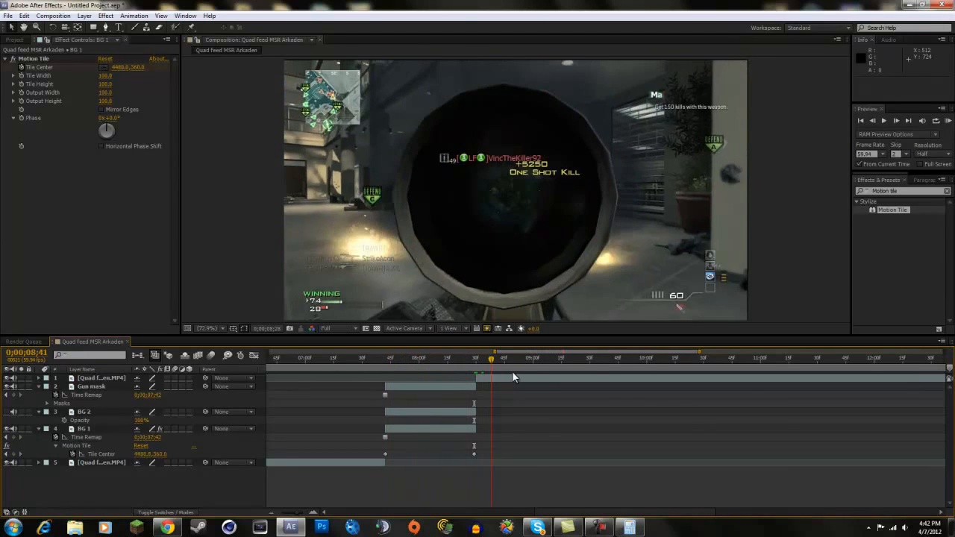
left_click(380, 357)
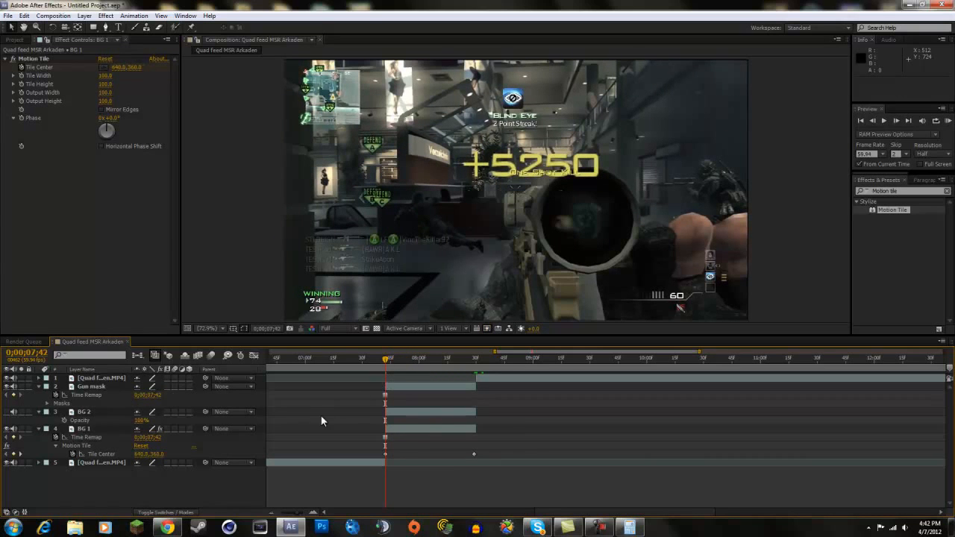
Select BG 2 for Motion Tile, Tile Center keyframes and a 0–100% opacity fade.
left_click(84, 411)
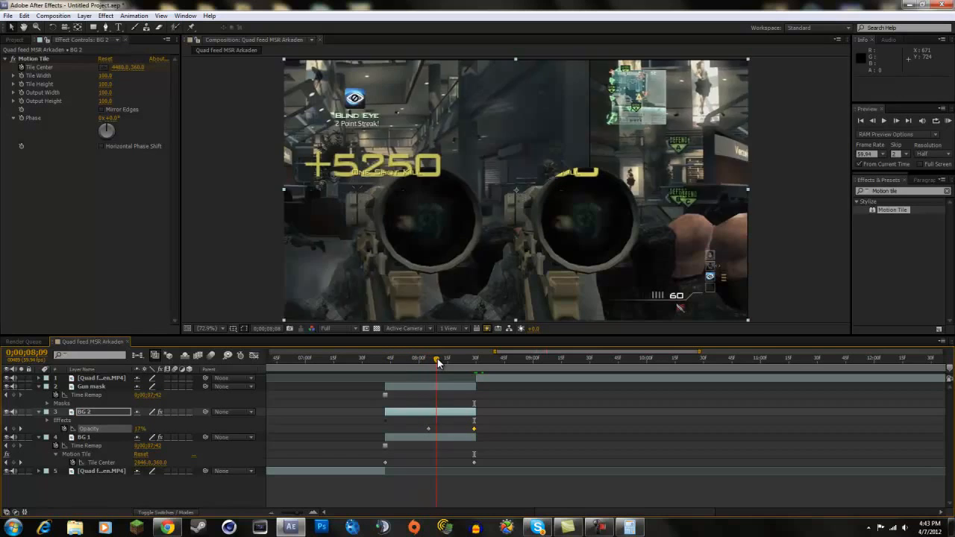
left_click_drag(437, 360, 489, 360)
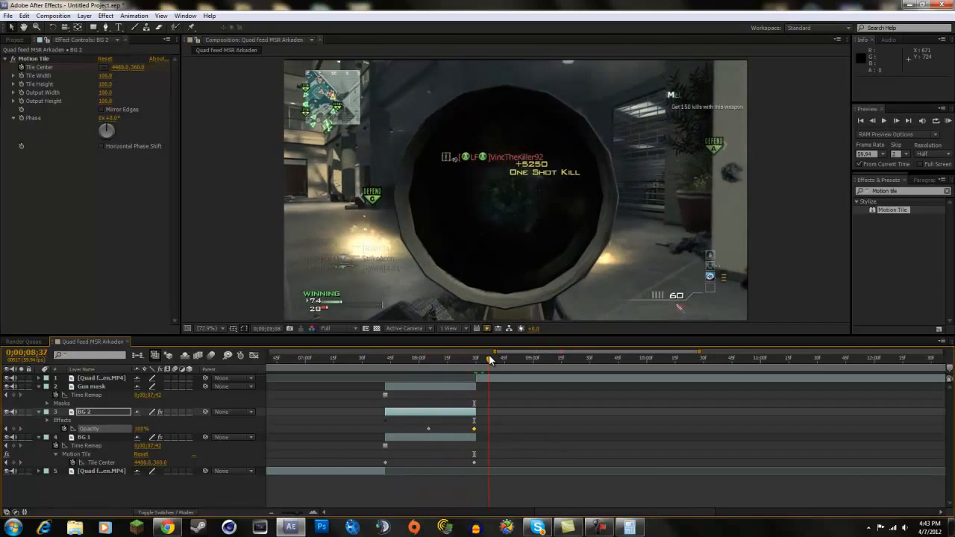
left_click(458, 357)
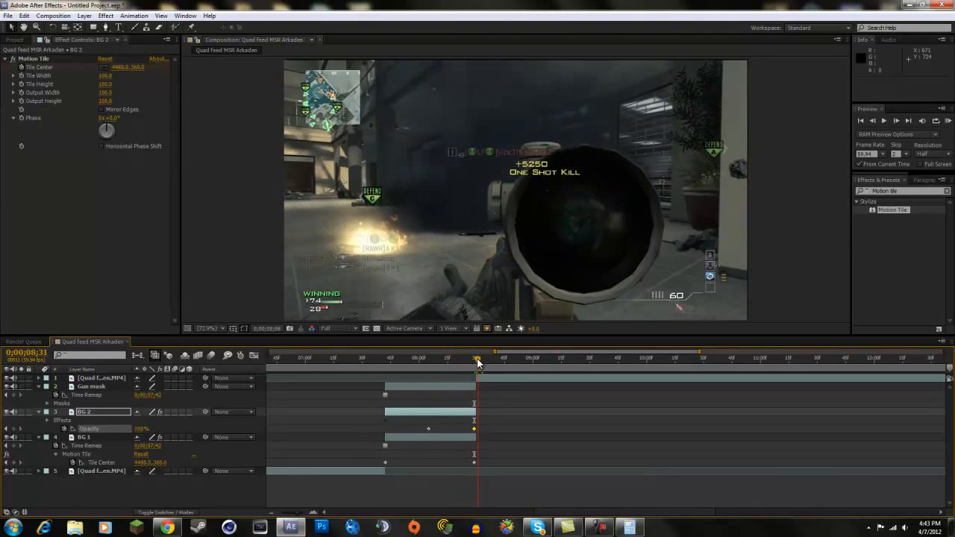
left_click_drag(477, 361, 415, 361)
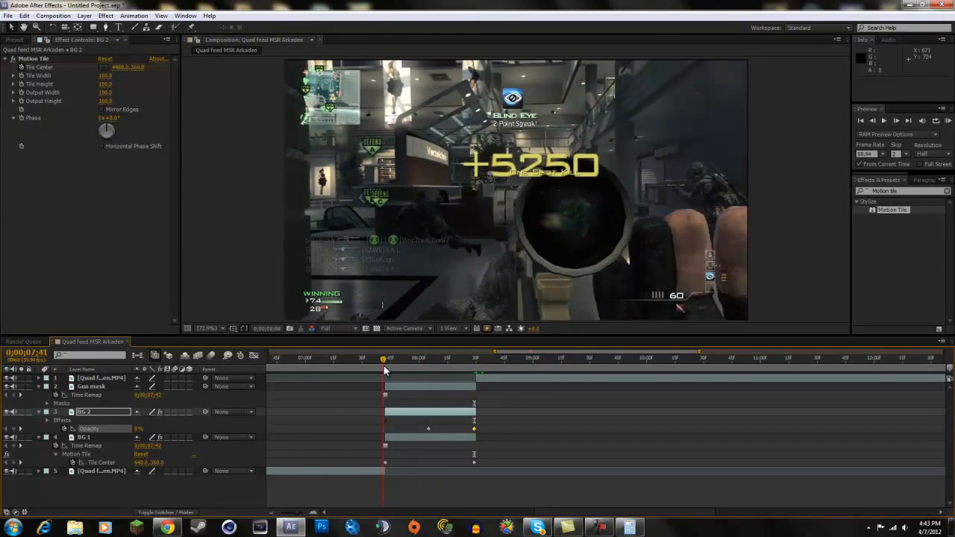
left_click(435, 358)
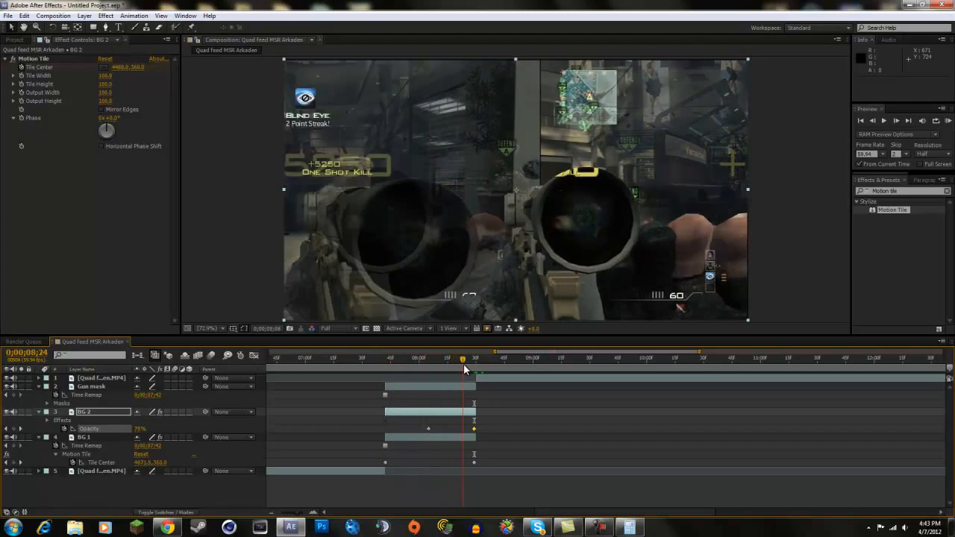
left_click(436, 359)
type("RSM")
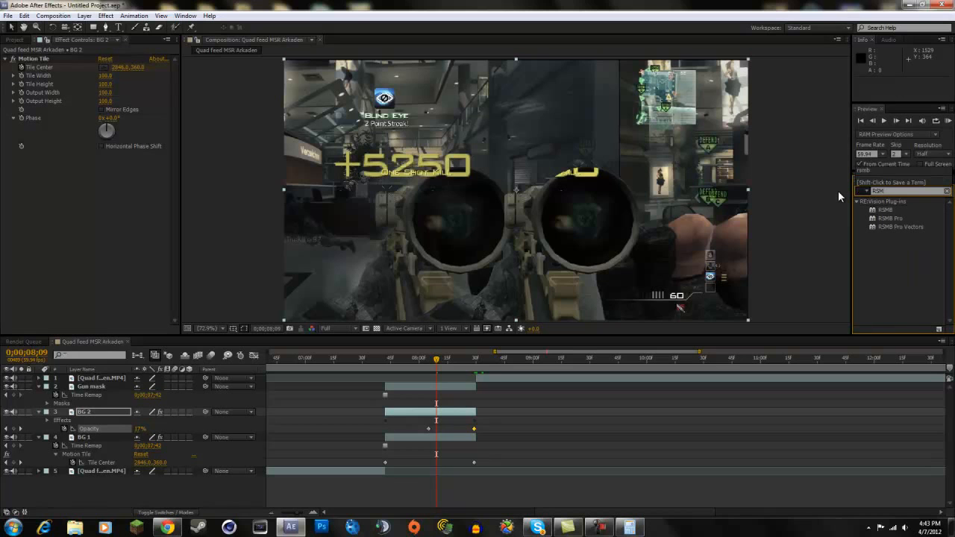
mouse_move(895, 214)
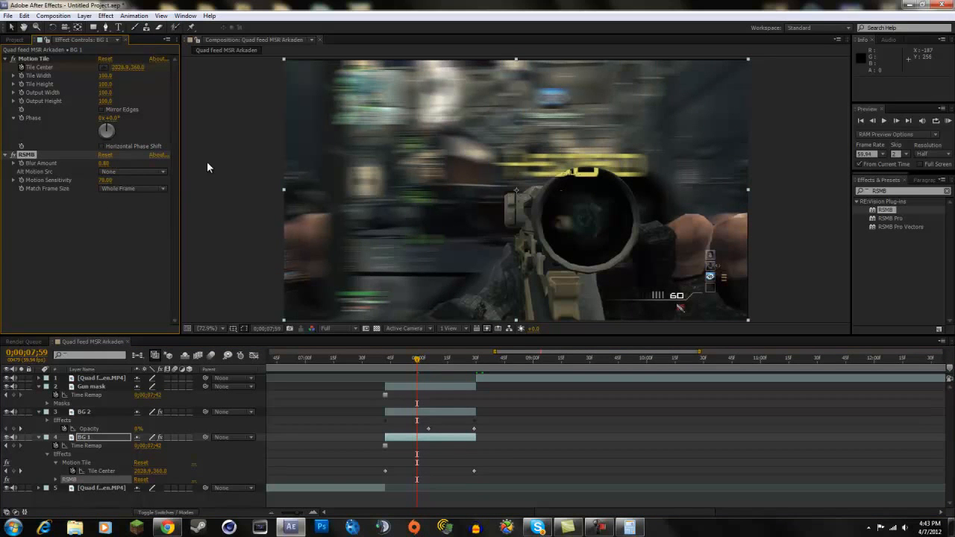
mouse_move(408, 364)
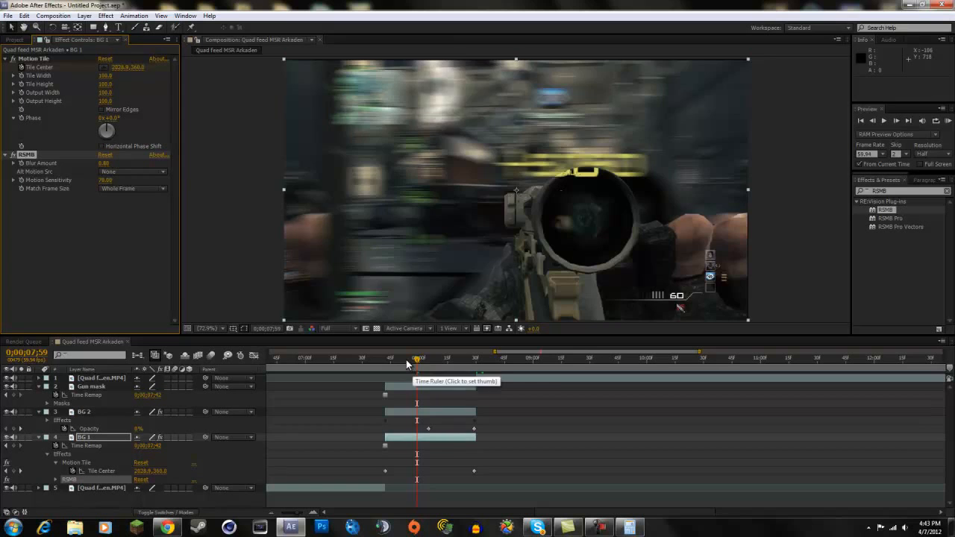
Select BG 2 and edit its RSMB blur amount to 0.88.
left_click(446, 358)
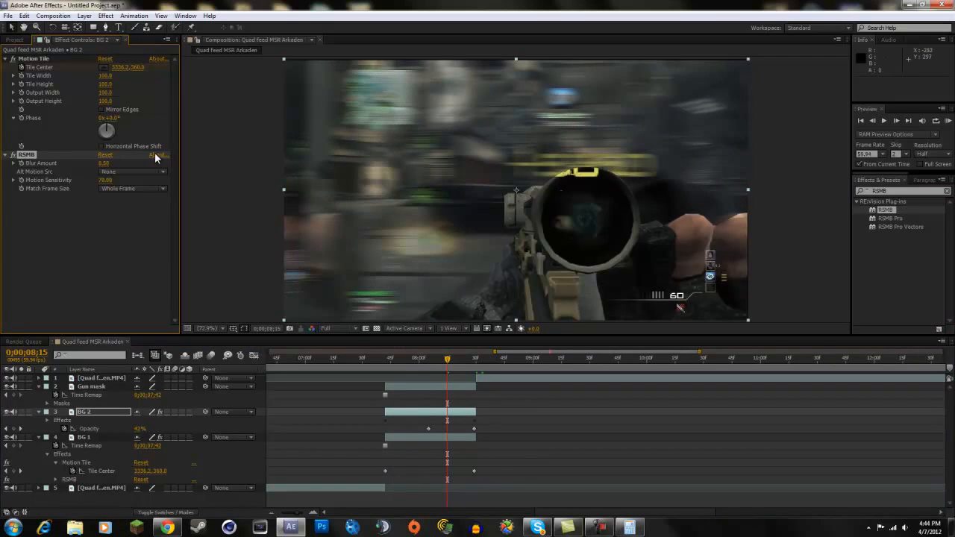
double_click(106, 163)
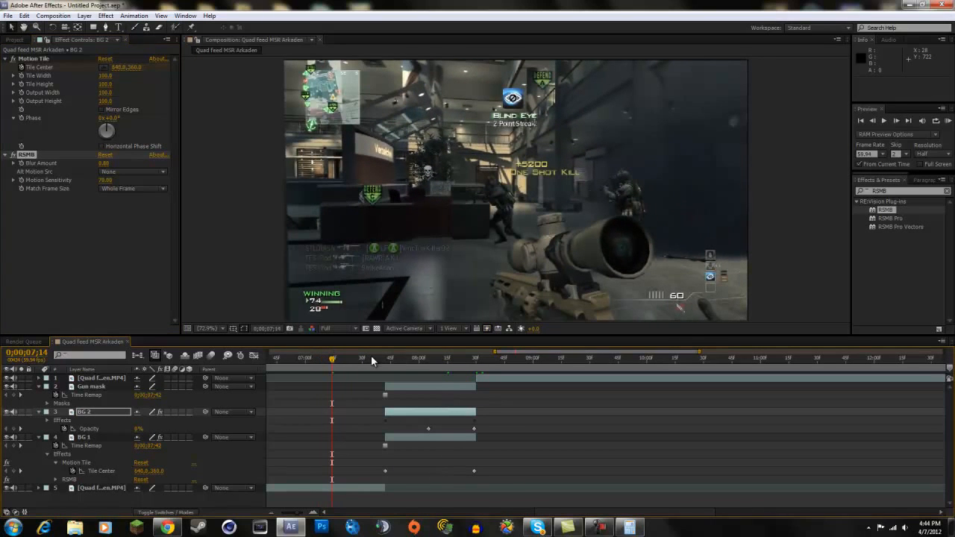
left_click(949, 120)
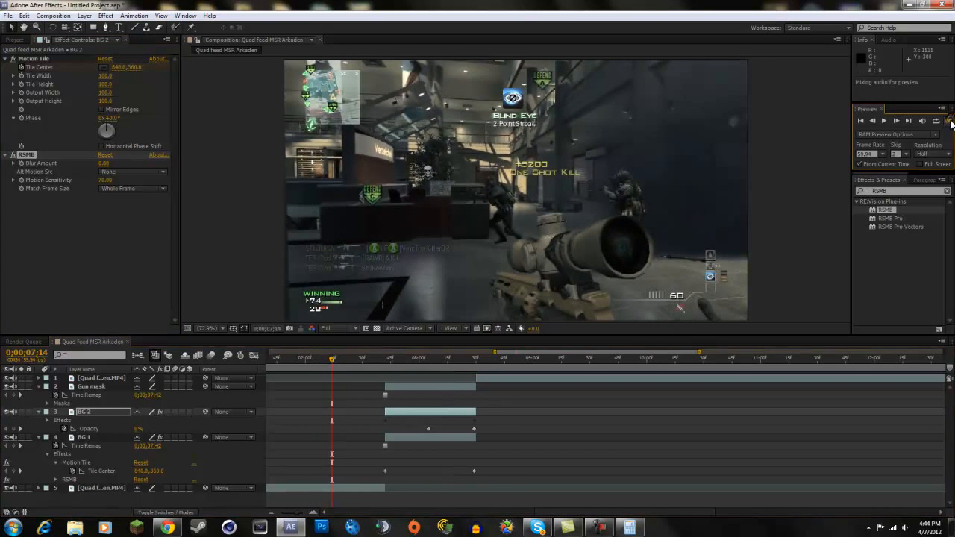
left_click(949, 120)
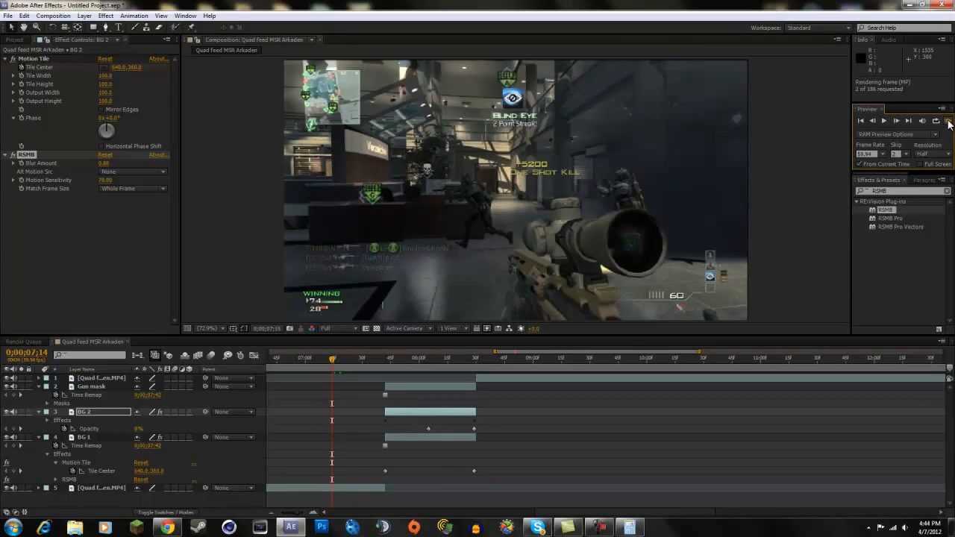
left_click(947, 121)
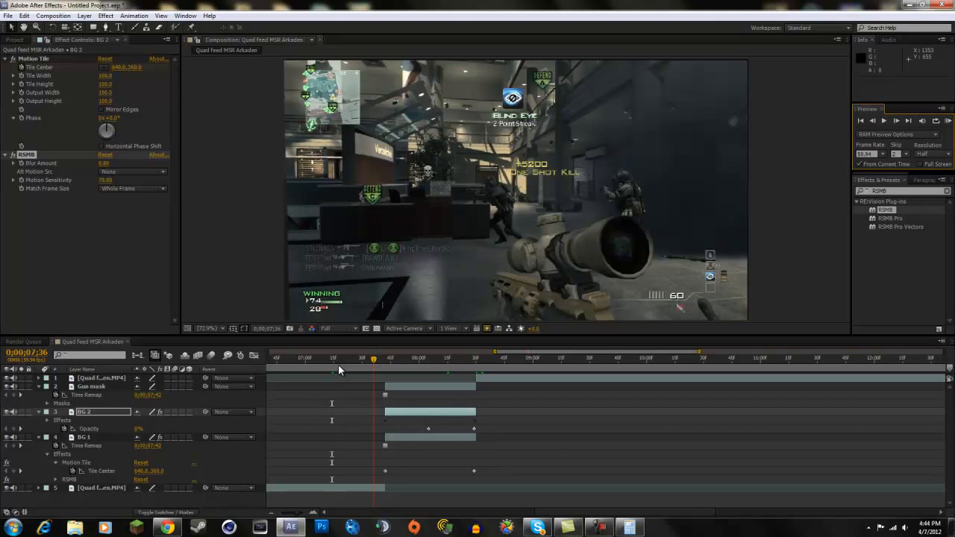
left_click(354, 359)
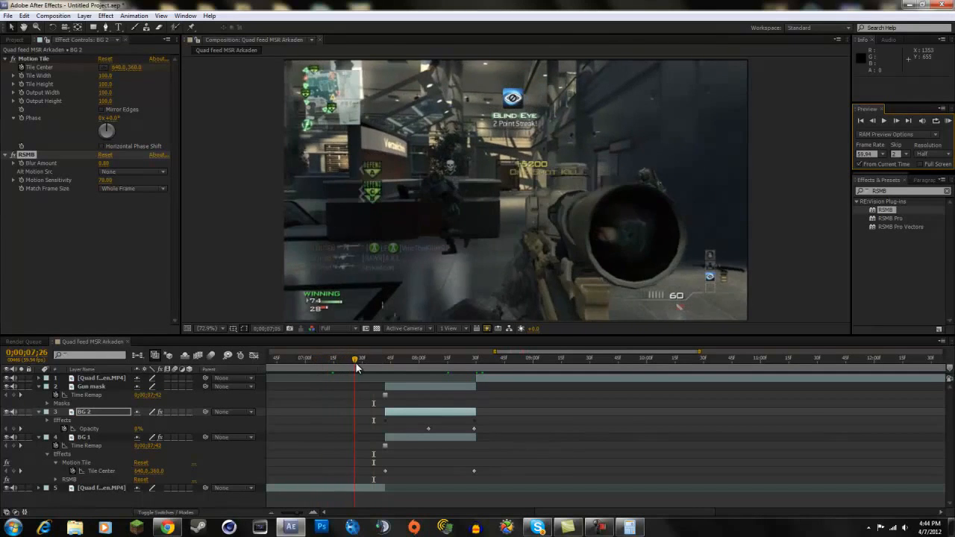
left_click(450, 358)
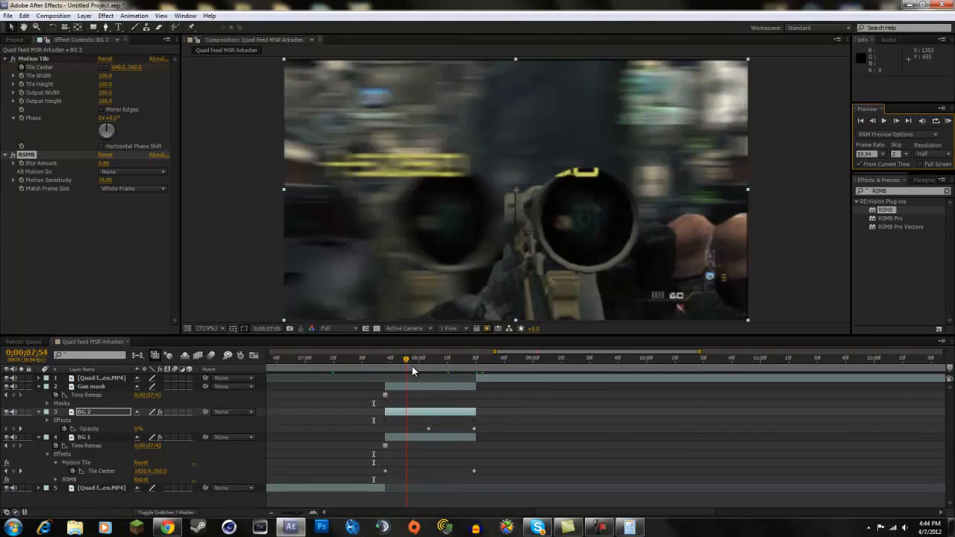
left_click(587, 359)
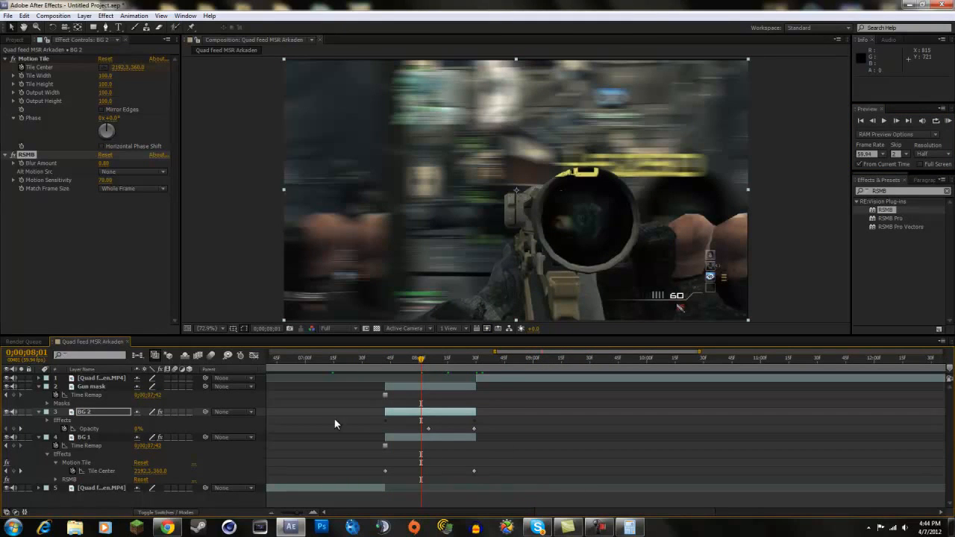
Expand Gun mask's Mask 1 properties and set Mask Feather to 5 pixels.
left_click(89, 385)
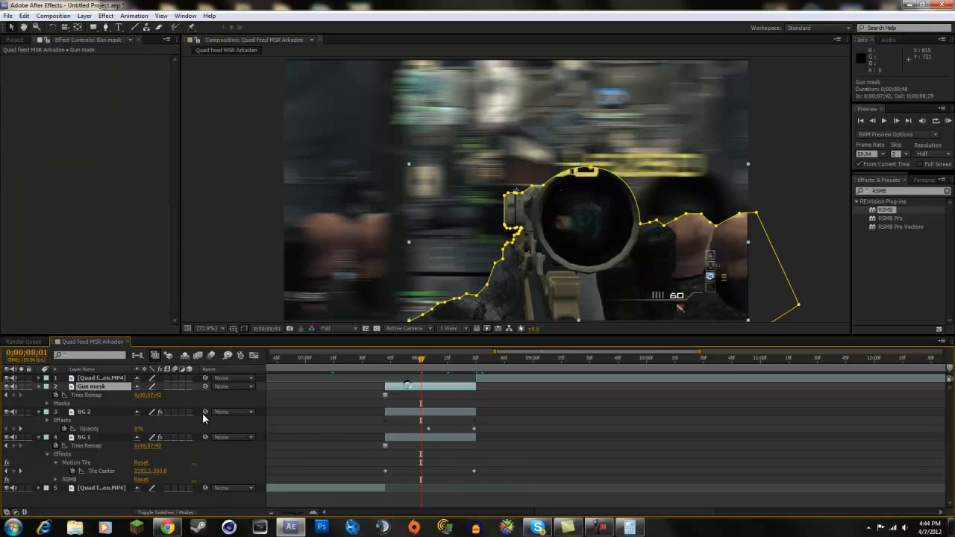
left_click(48, 403)
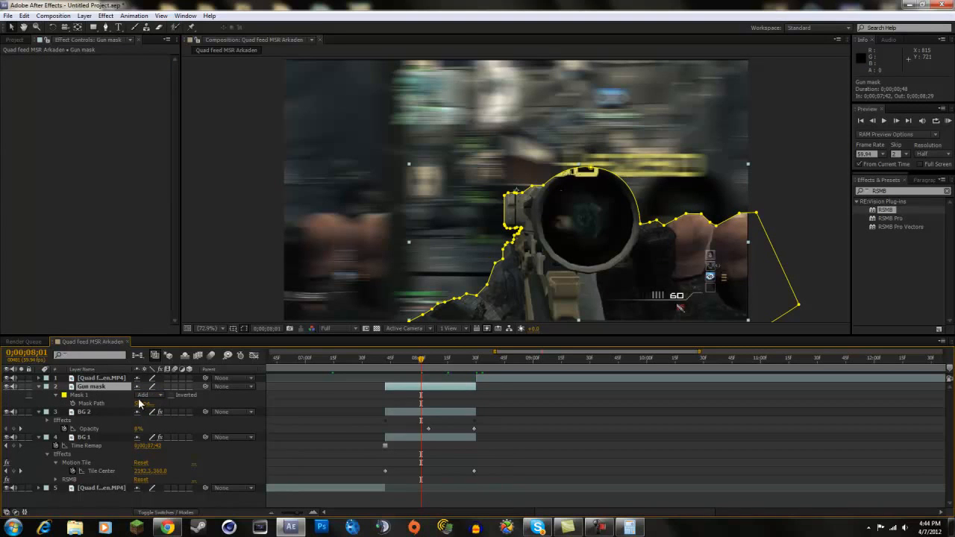
left_click(47, 386)
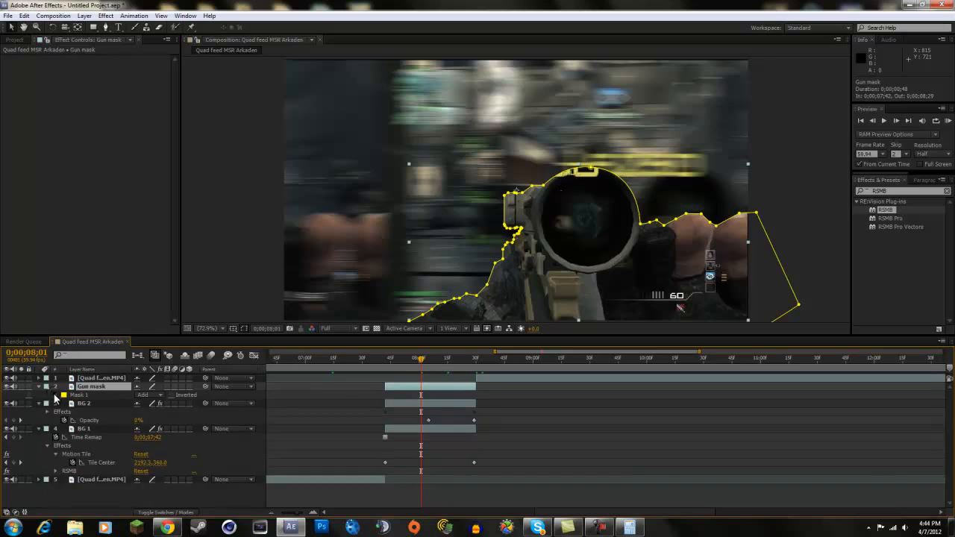
left_click(48, 395)
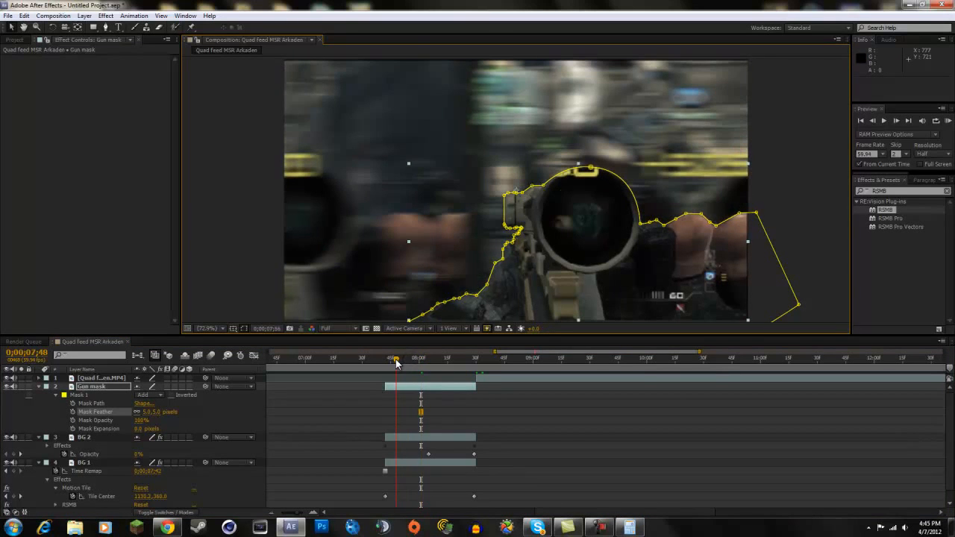
left_click(395, 358)
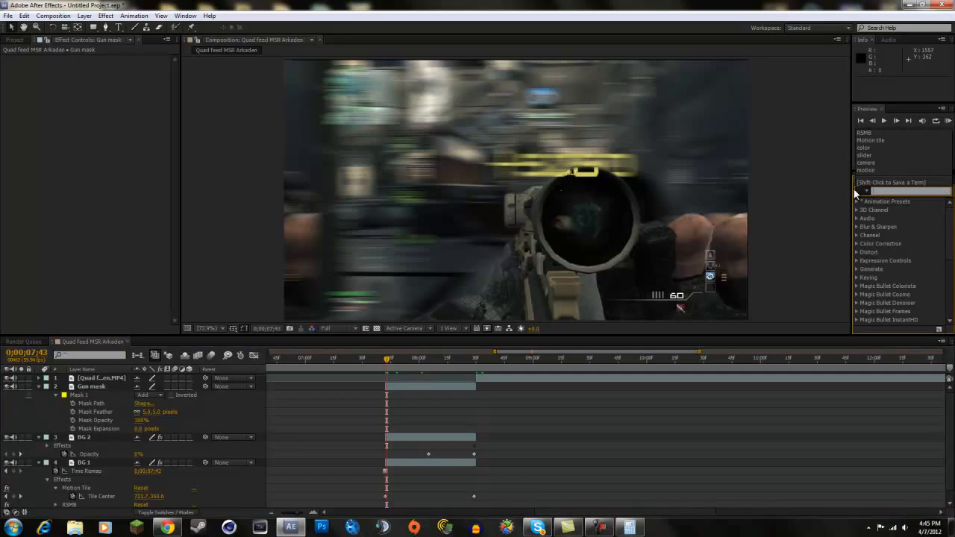
Apply CC Tiler to BG 1 and keyframe its Scale at 100%, about 56%, then 100%.
type("cc tiler")
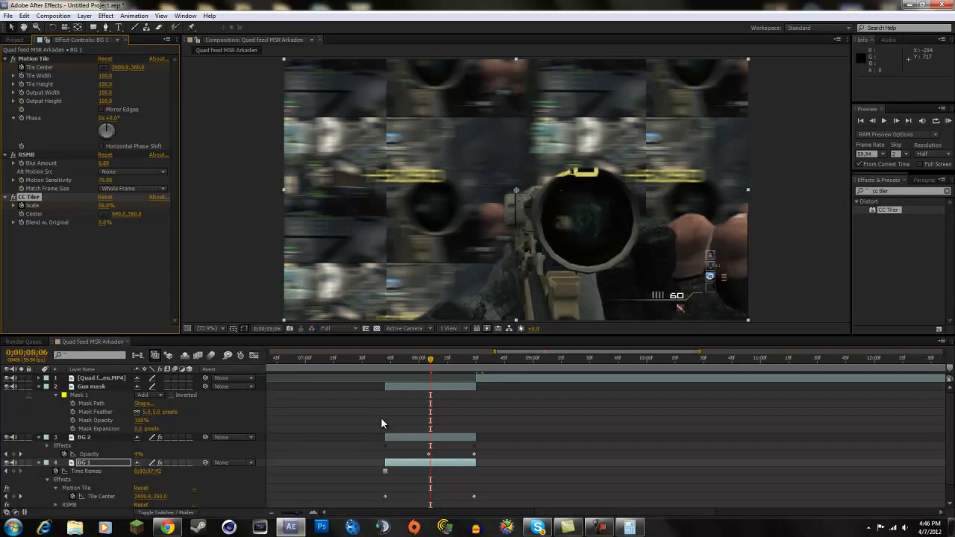
scroll("down", 3)
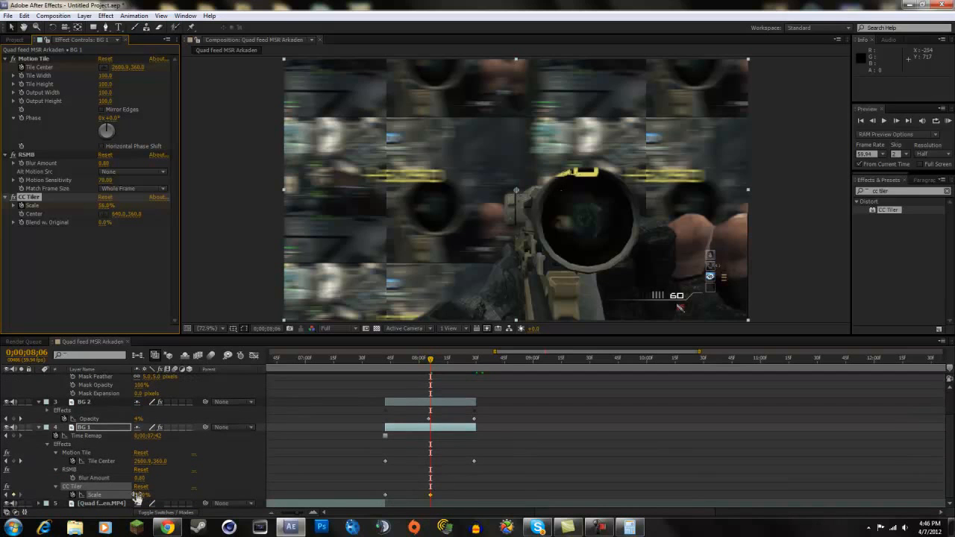
left_click(477, 358)
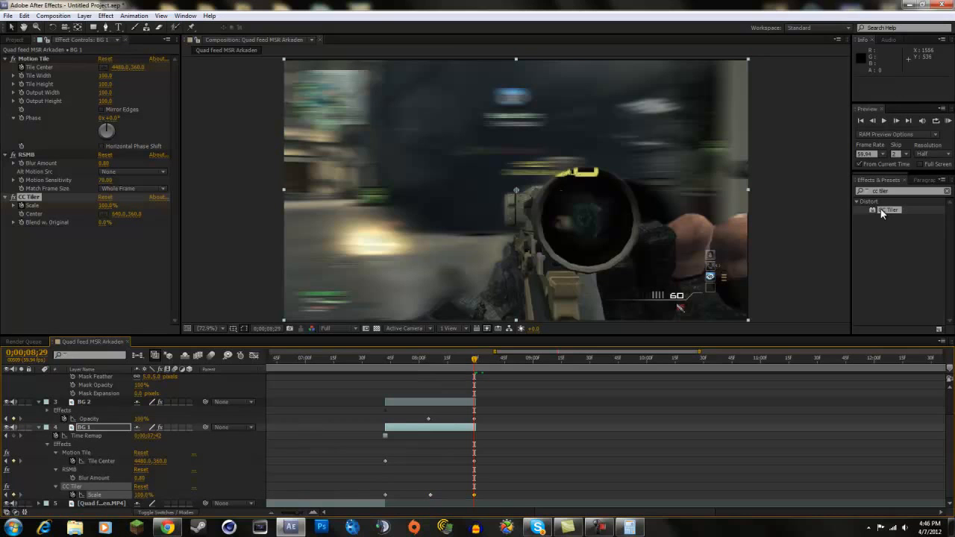
Copy BG 1's three CC Tiler Scale keyframes onto BG 2, then scrub the zoom transition.
left_click(97, 401)
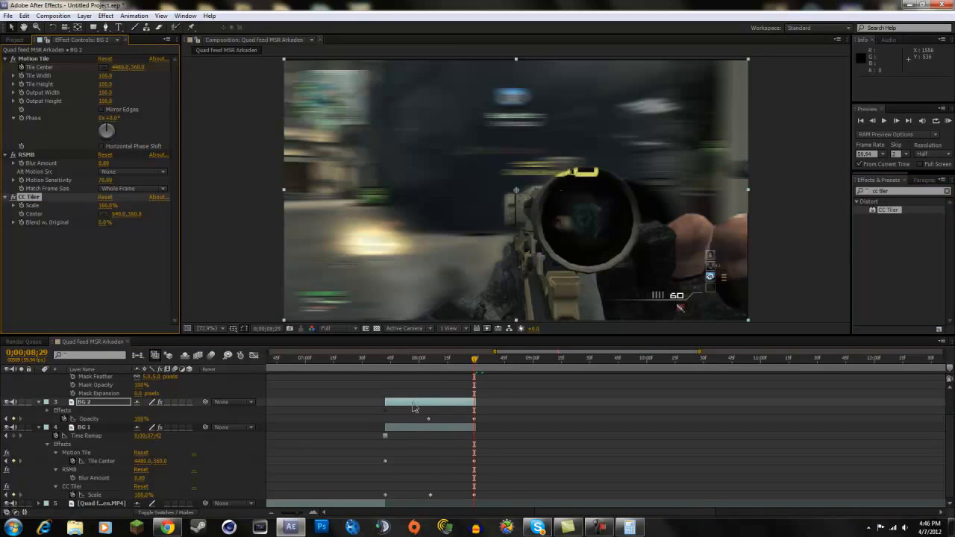
left_click(384, 358)
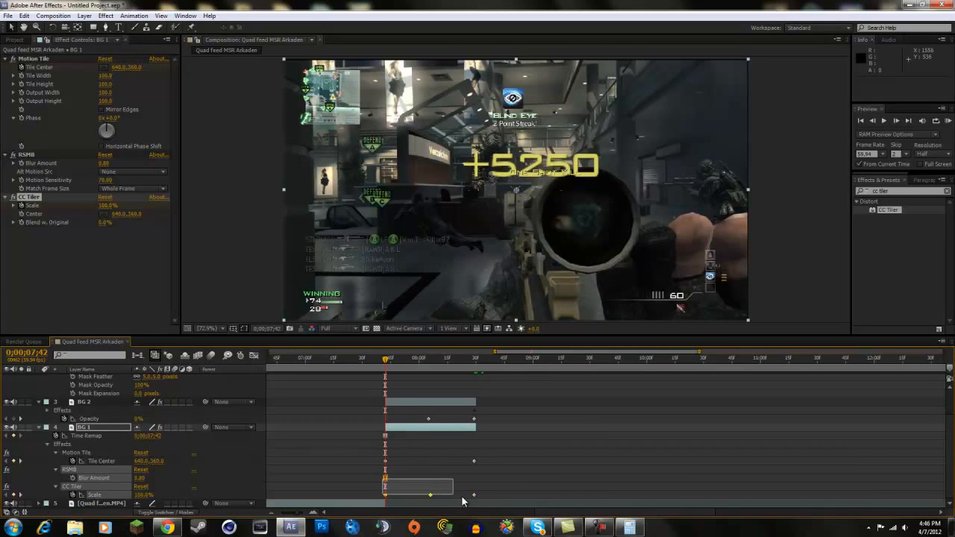
key("ctrl+c")
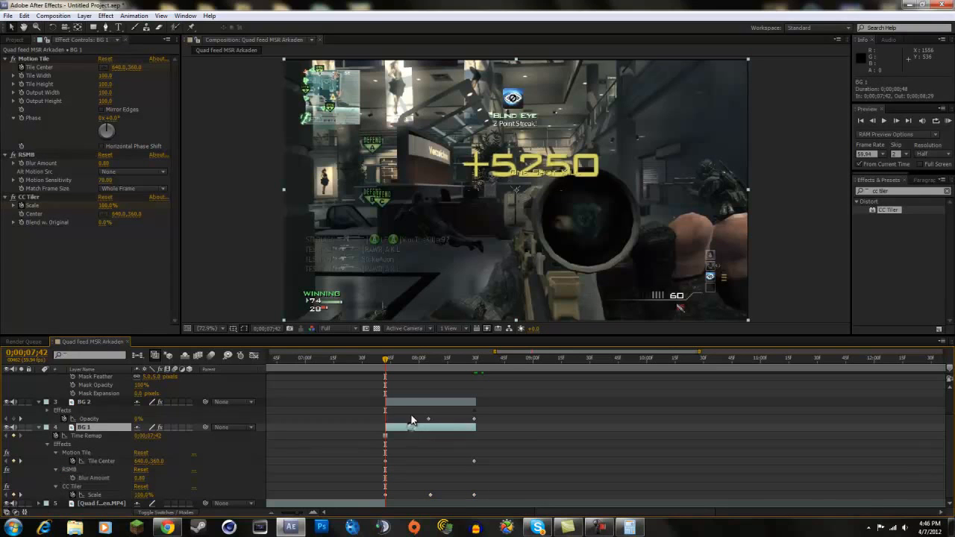
left_click(82, 401)
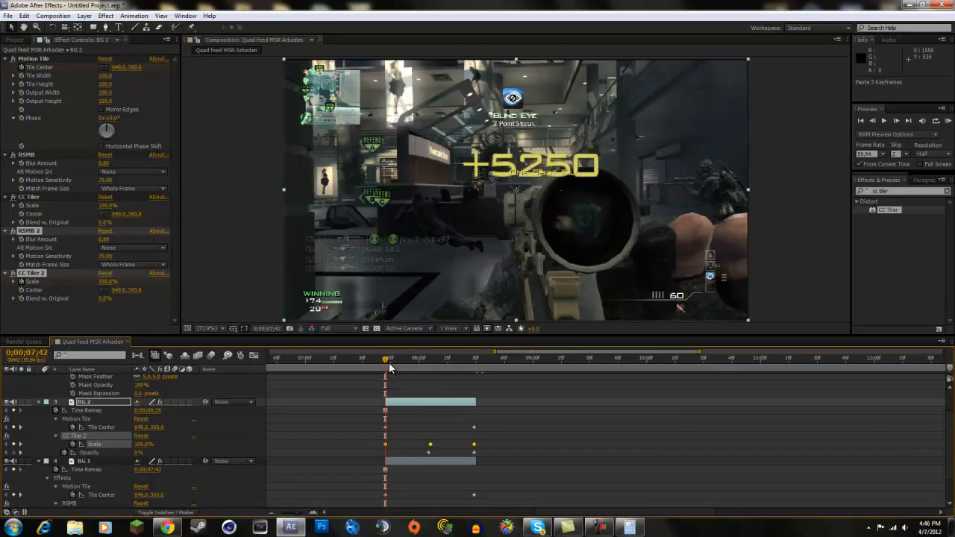
left_click_drag(388, 358, 401, 358)
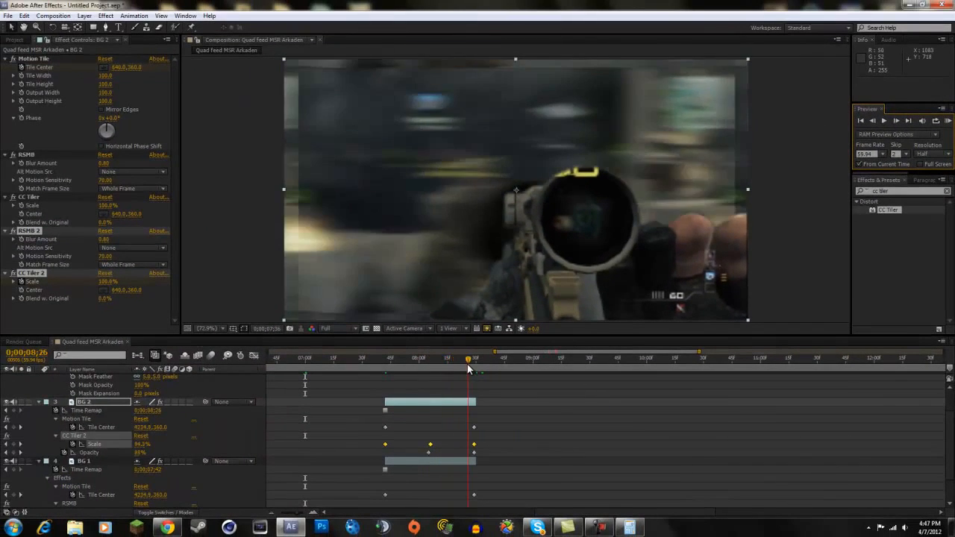
left_click(386, 359)
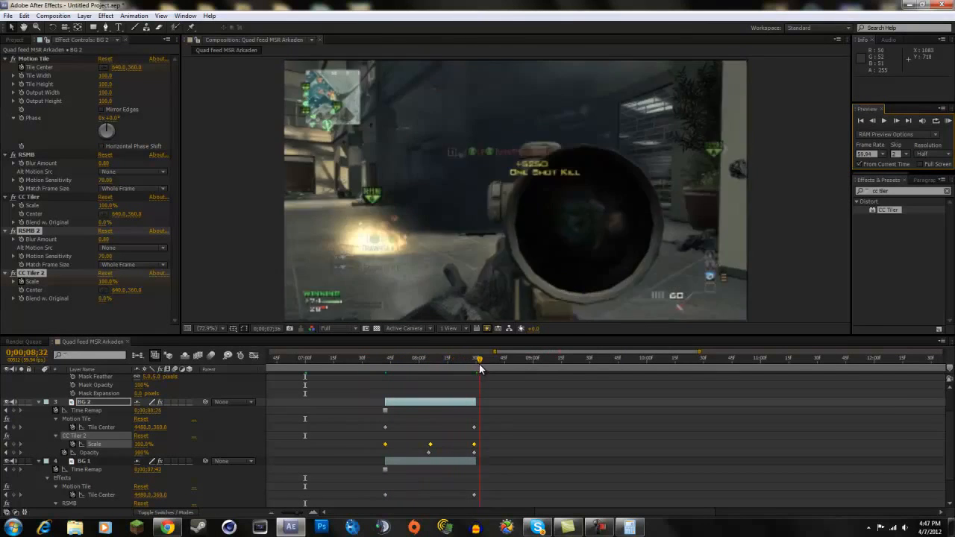
left_click(365, 358)
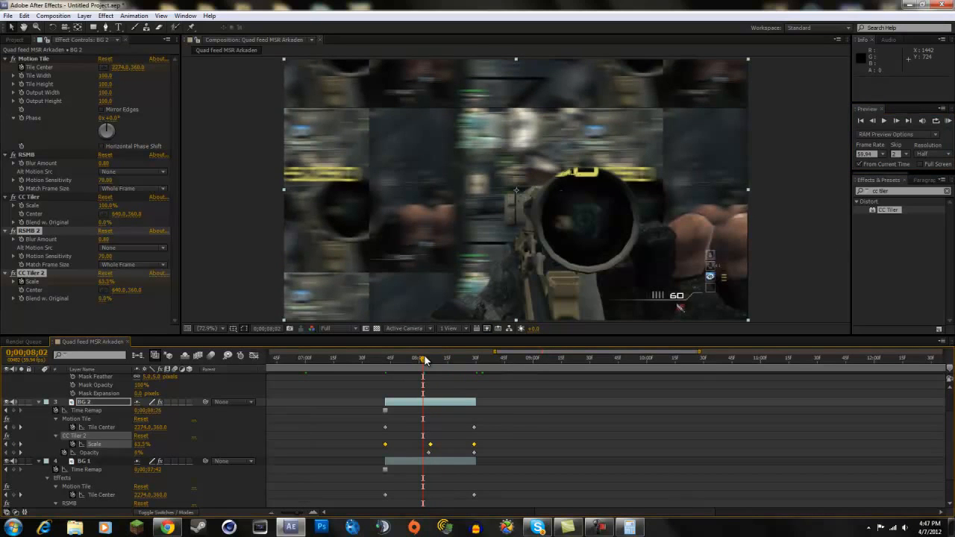
left_click_drag(424, 358, 401, 359)
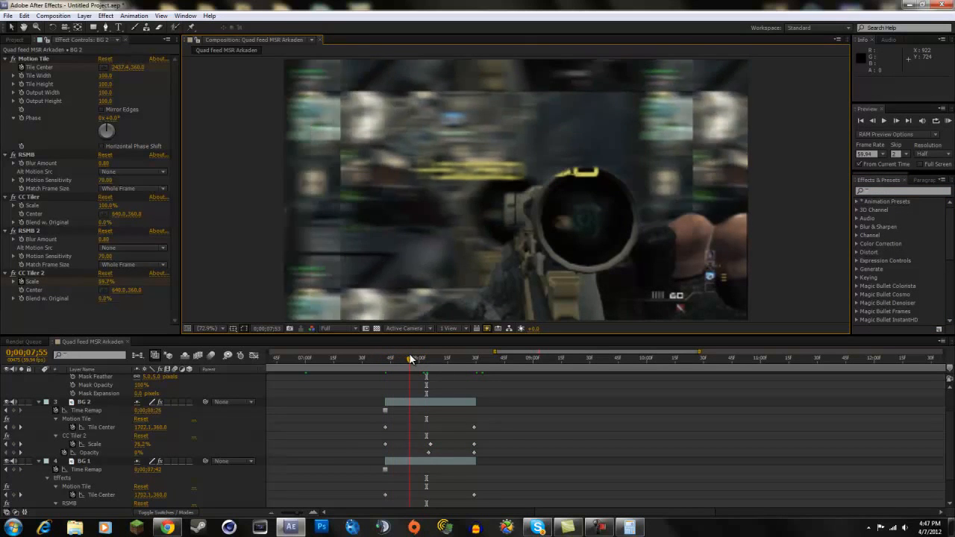
left_click(347, 358)
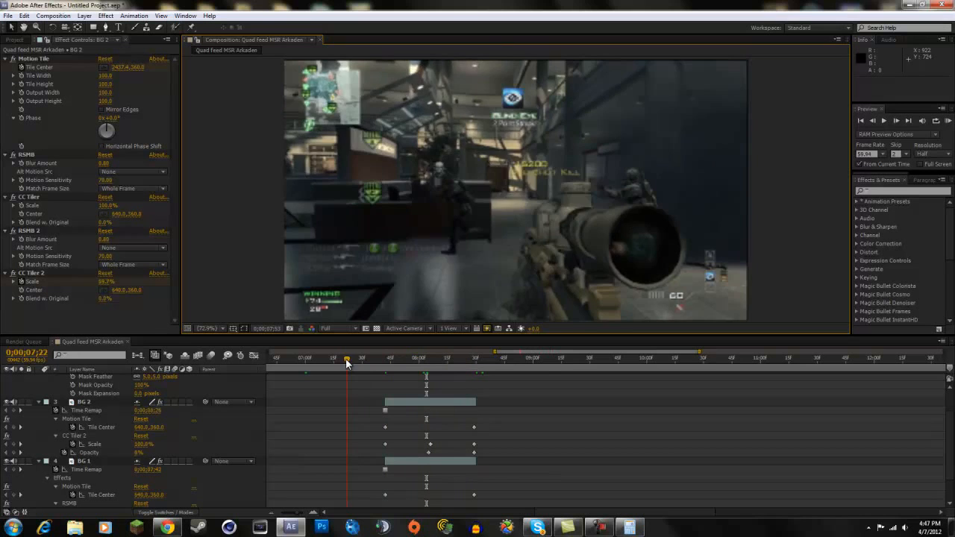
left_click(418, 358)
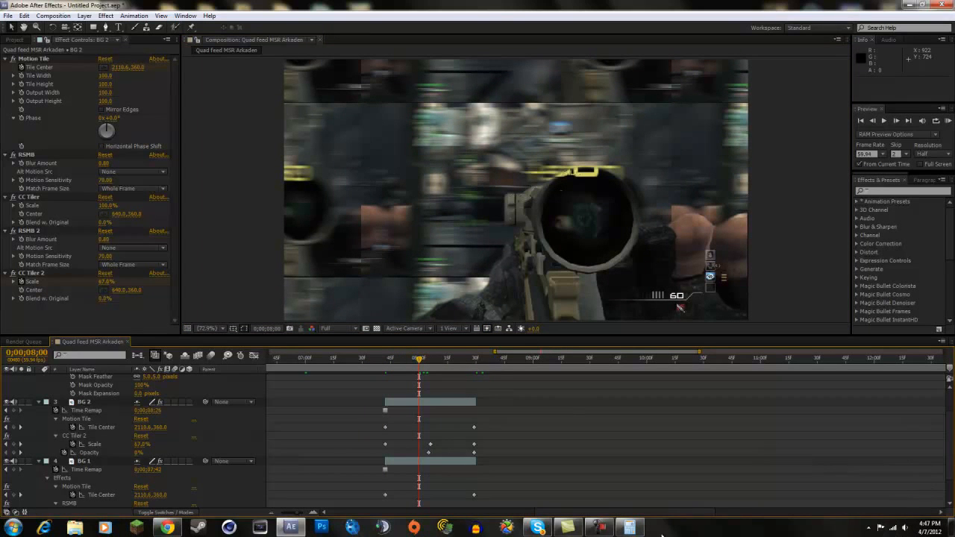
left_click(599, 527)
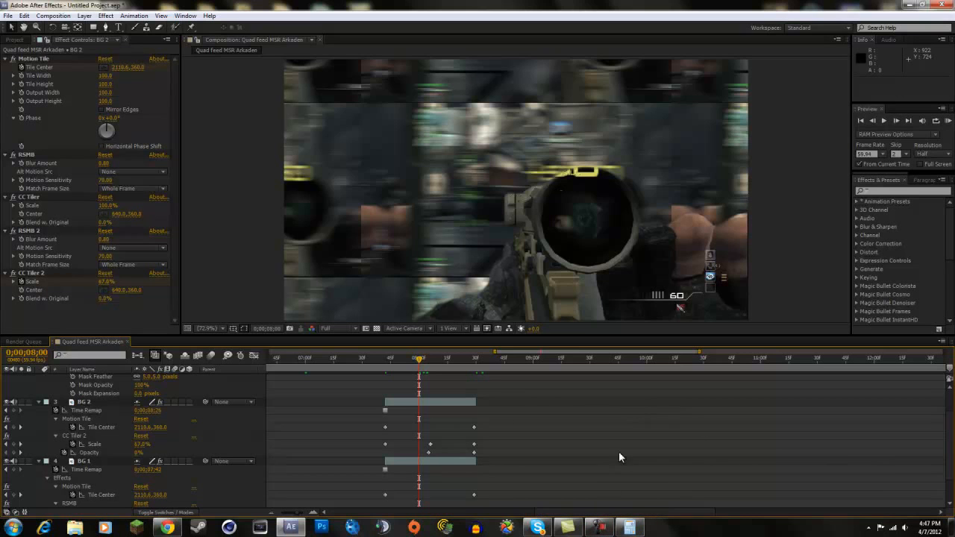
left_click(598, 527)
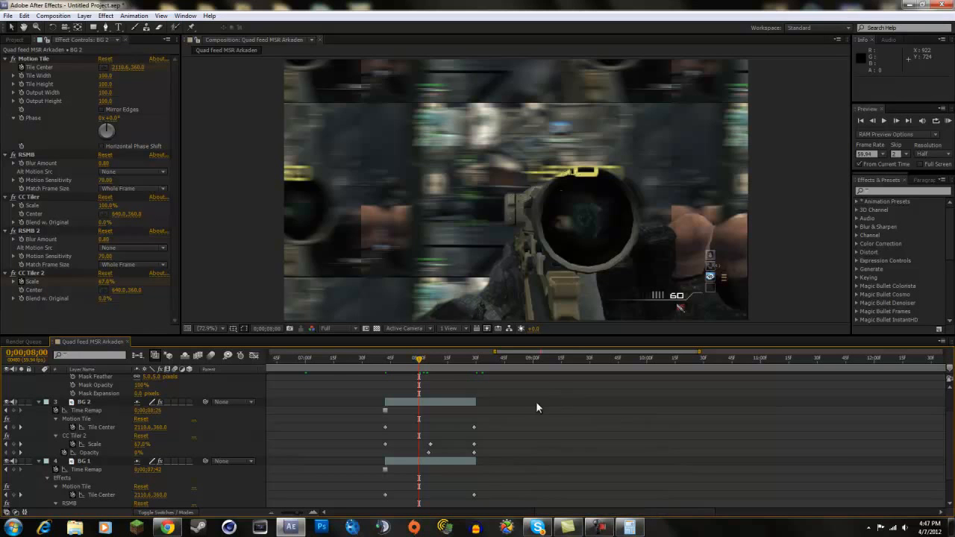
left_click(373, 359)
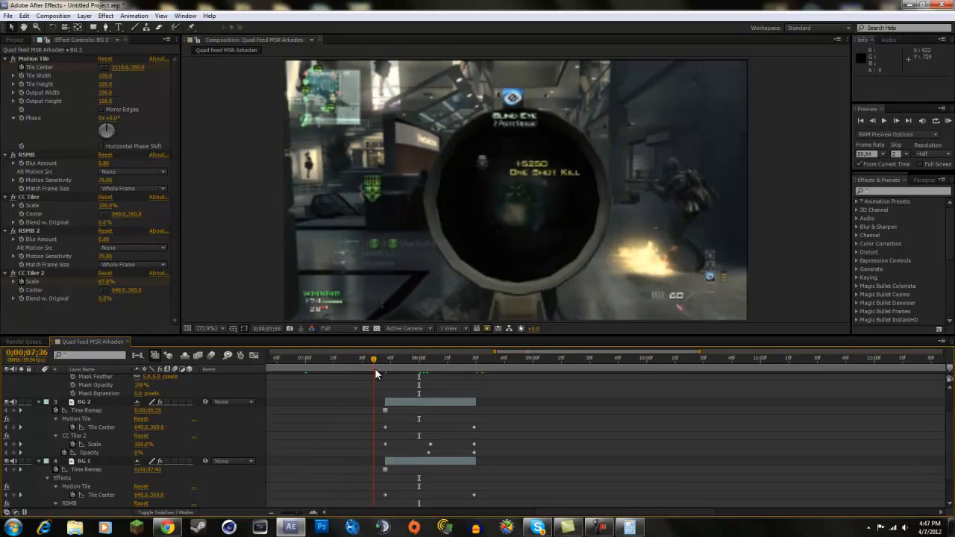
left_click(484, 360)
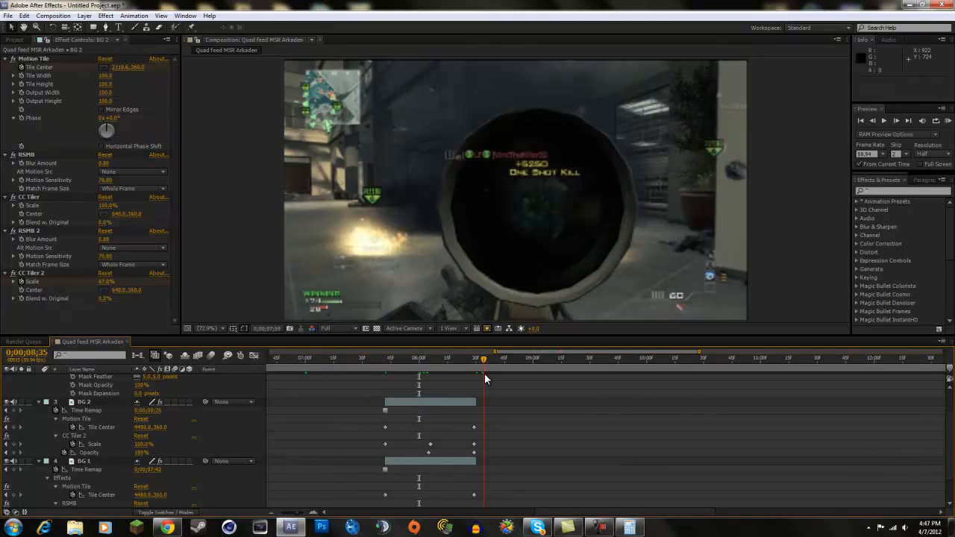
left_click(381, 366)
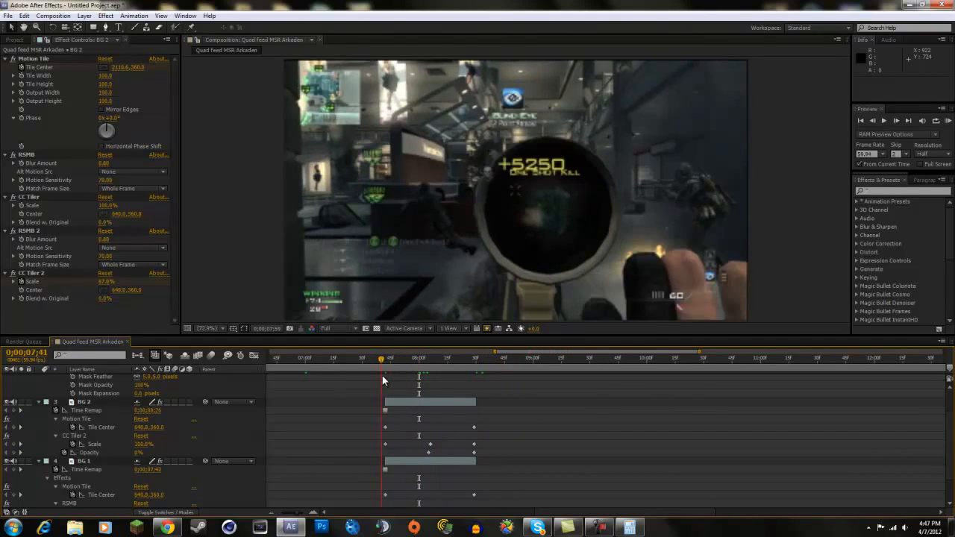
left_click(504, 358)
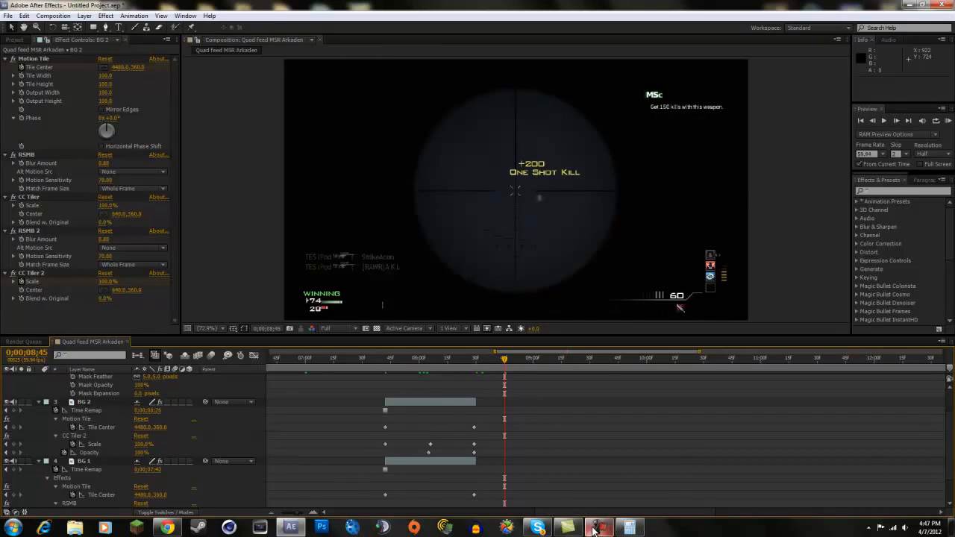
left_click(599, 528)
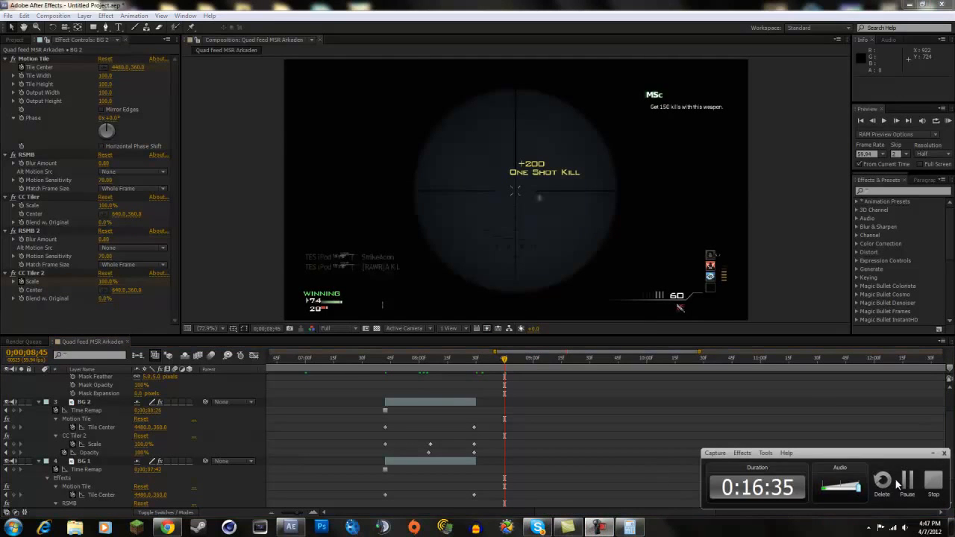